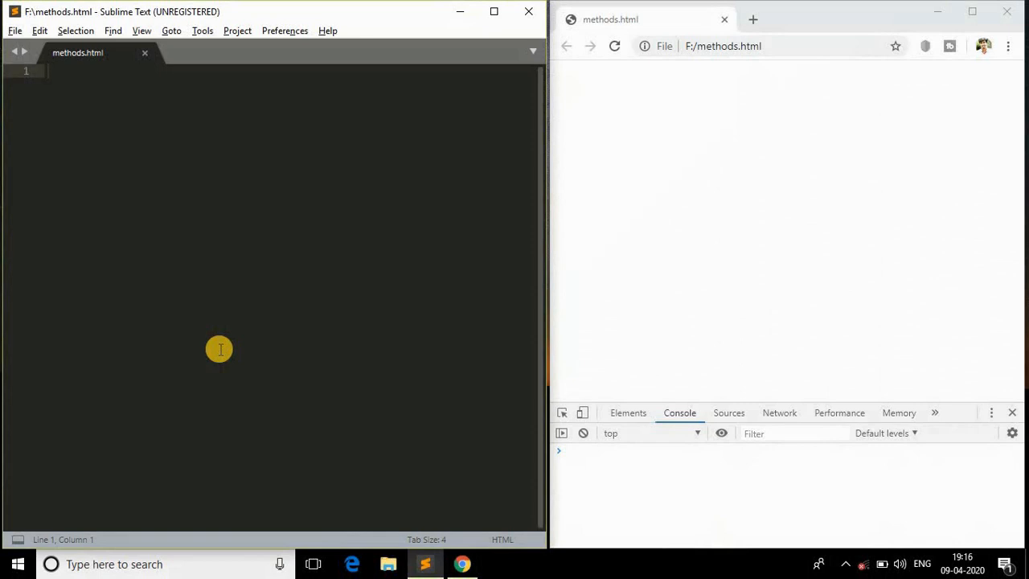
{"action": "mouse_move", "coordinate": [308, 237]}
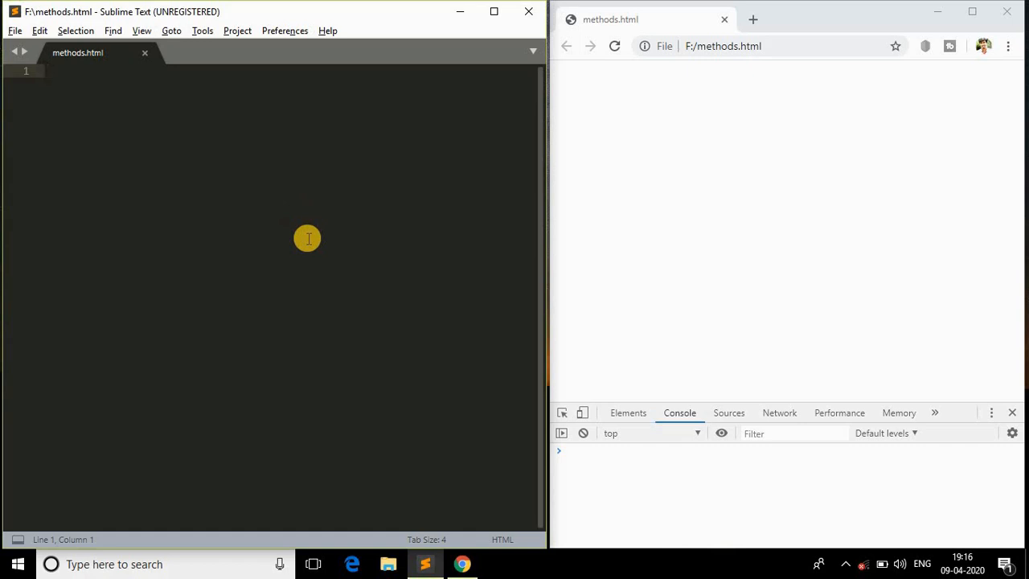
Step: Type 'toString()' on line 1 of the empty methods.html
{"action": "type", "text": "toStr"}
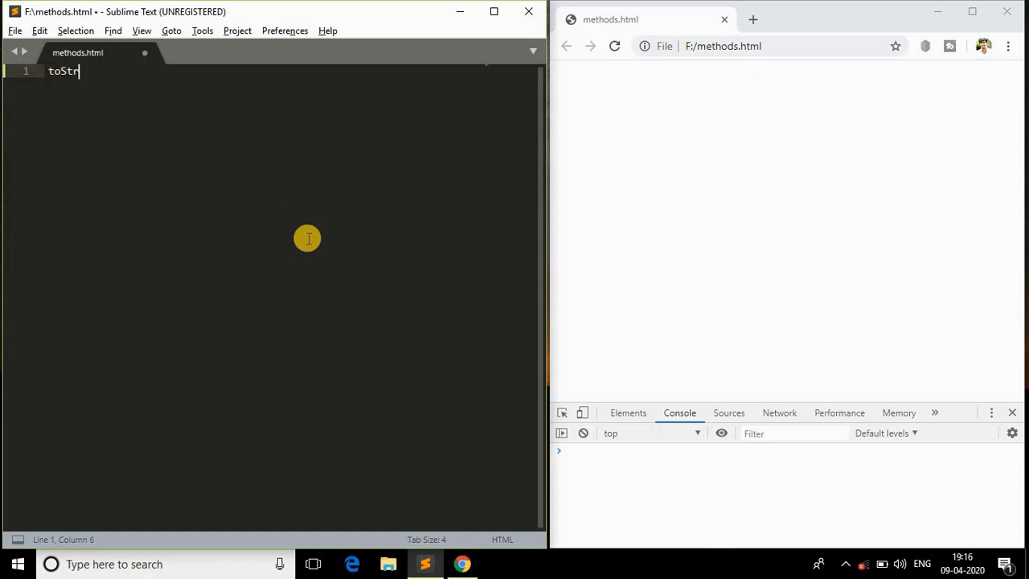
{"action": "type", "text": "ing()"}
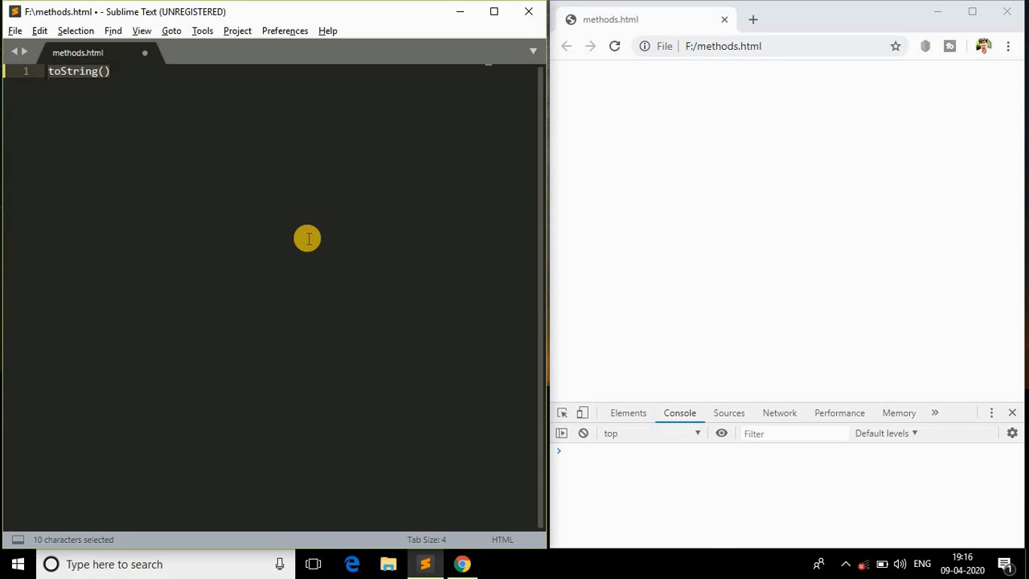
Step: Cut toString(), build an HTML skeleton titled toString(), and add a JavaScript script tag
{"action": "key", "text": "Delete"}
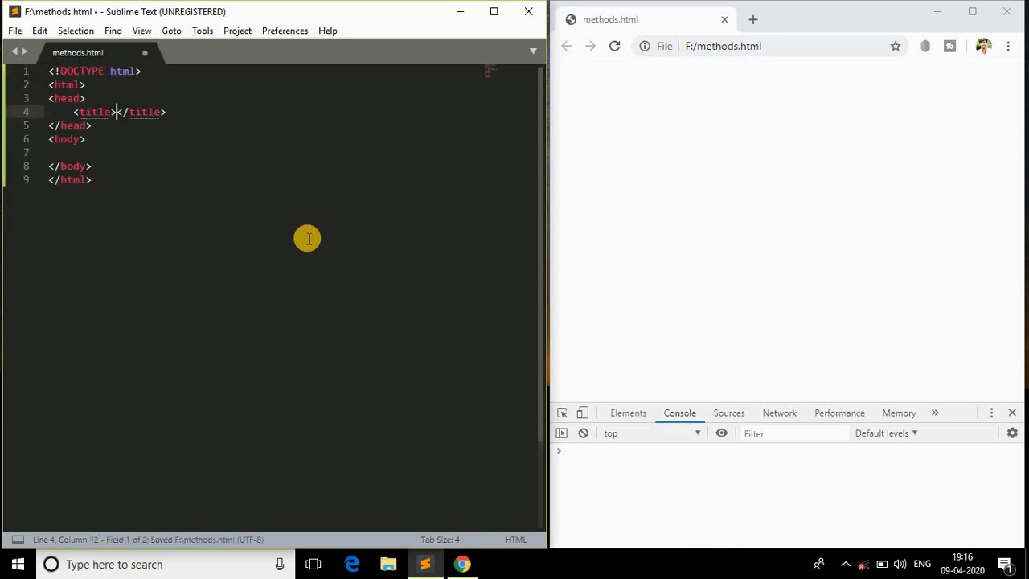
{"action": "type", "text": "tol"}
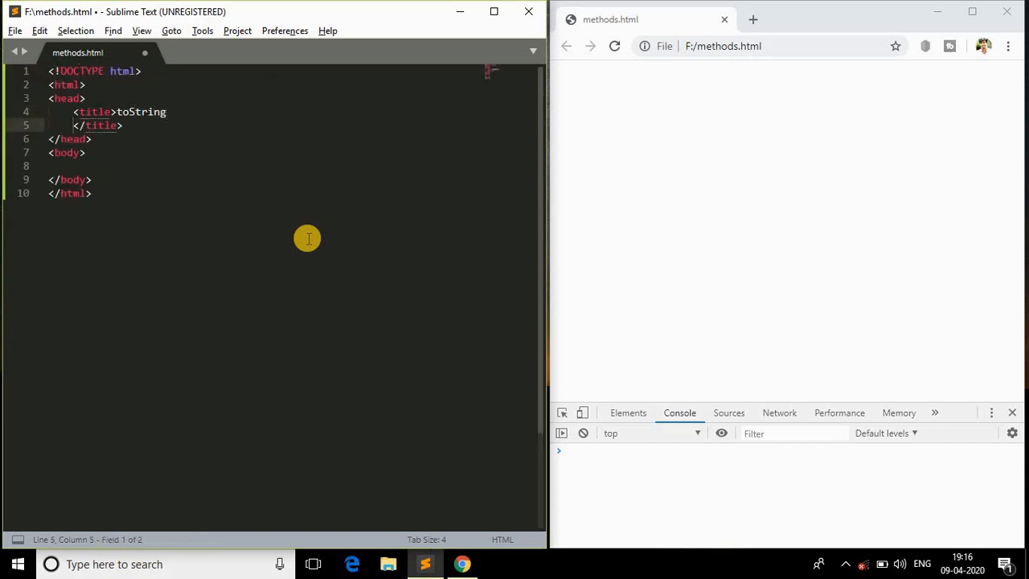
{"action": "type", "text": "()</title>"}
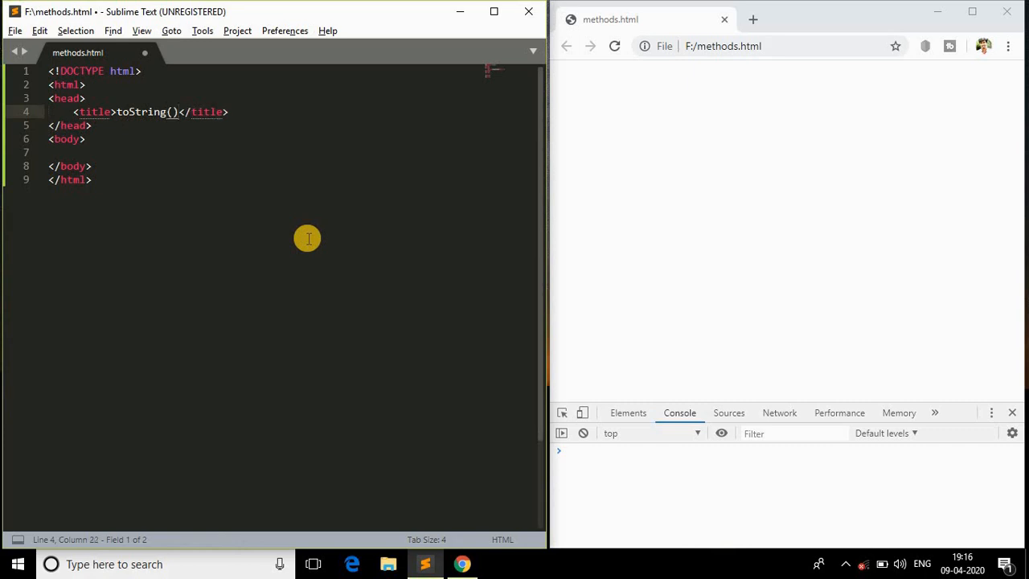
{"action": "type", "text": "<script type=\"text/javascript\">"}
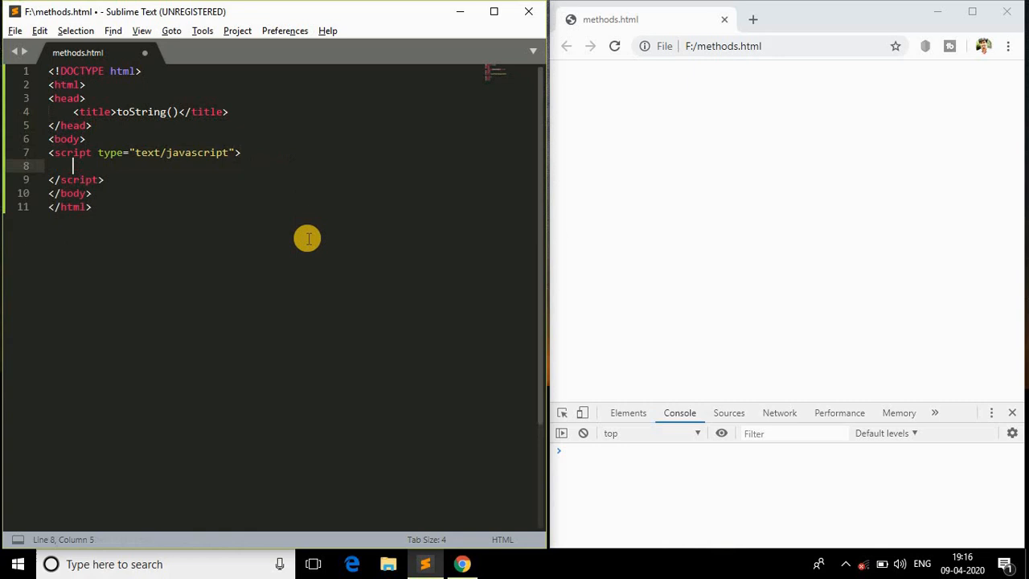
Step: Declare number = new Number(17); inside the script block
{"action": "type", "text": "num"}
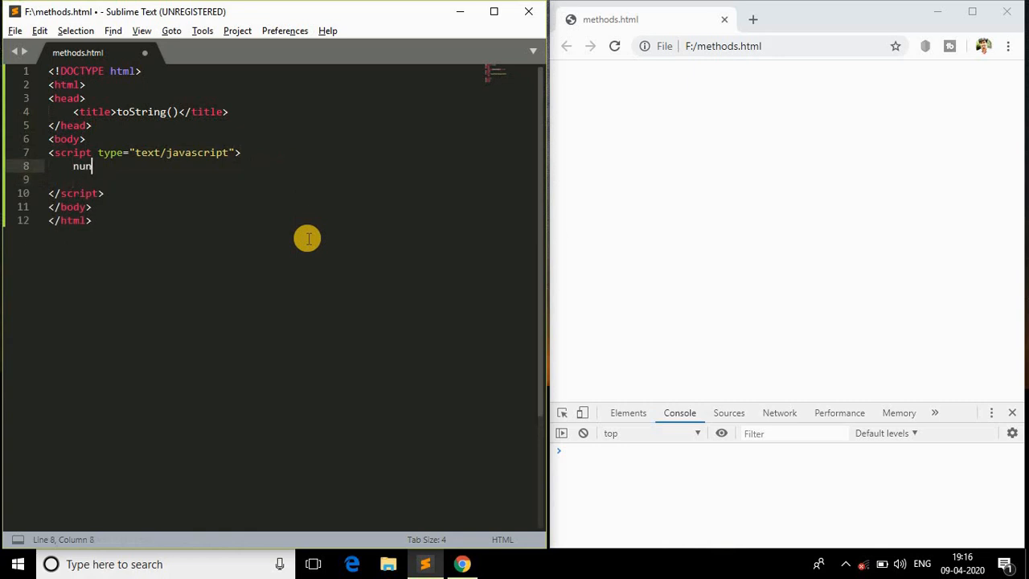
{"action": "type", "text": "ber"}
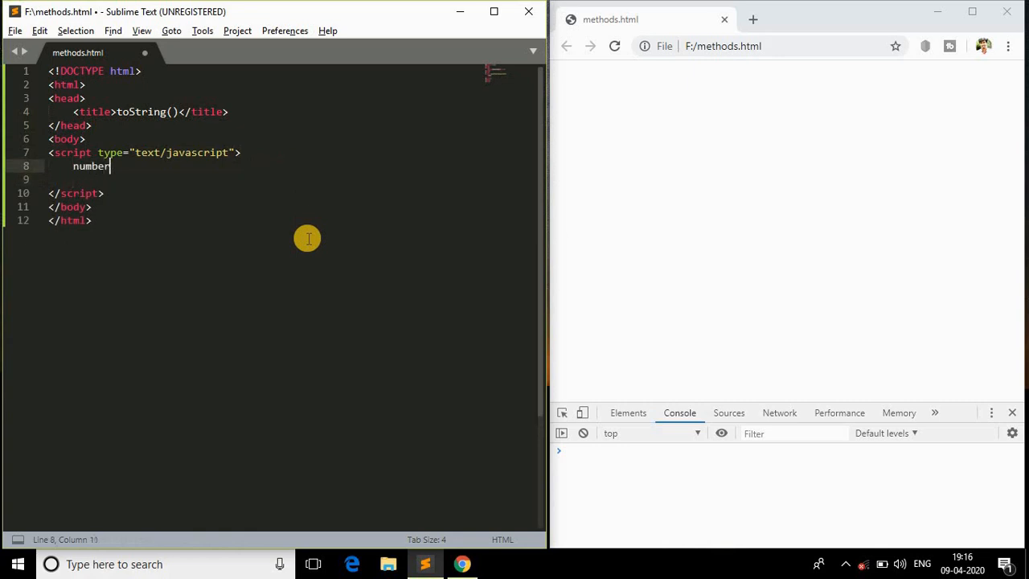
{"action": "type", "text": "= new"}
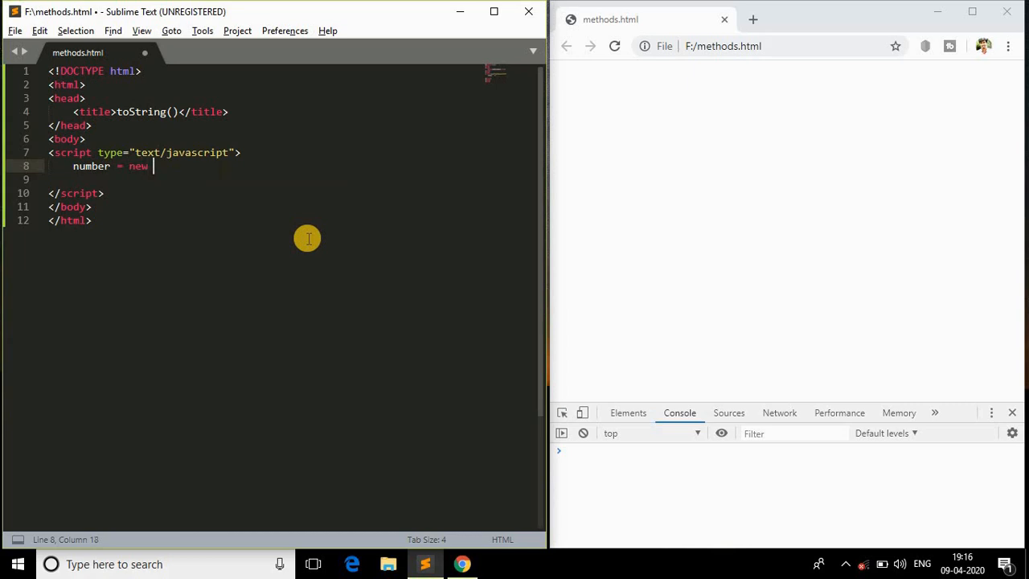
{"action": "type", "text": "Number()"}
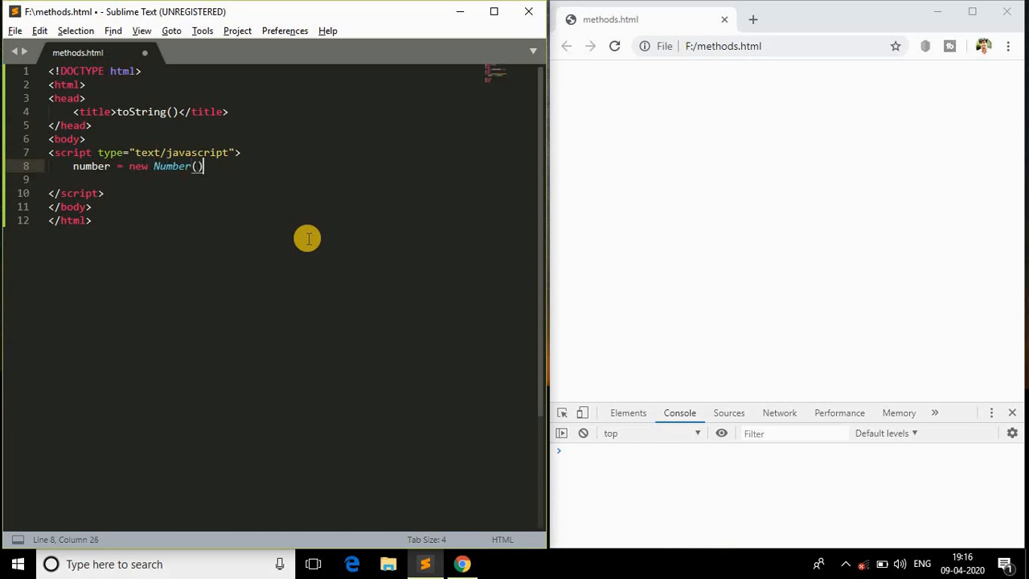
{"action": "type", "text": ";"}
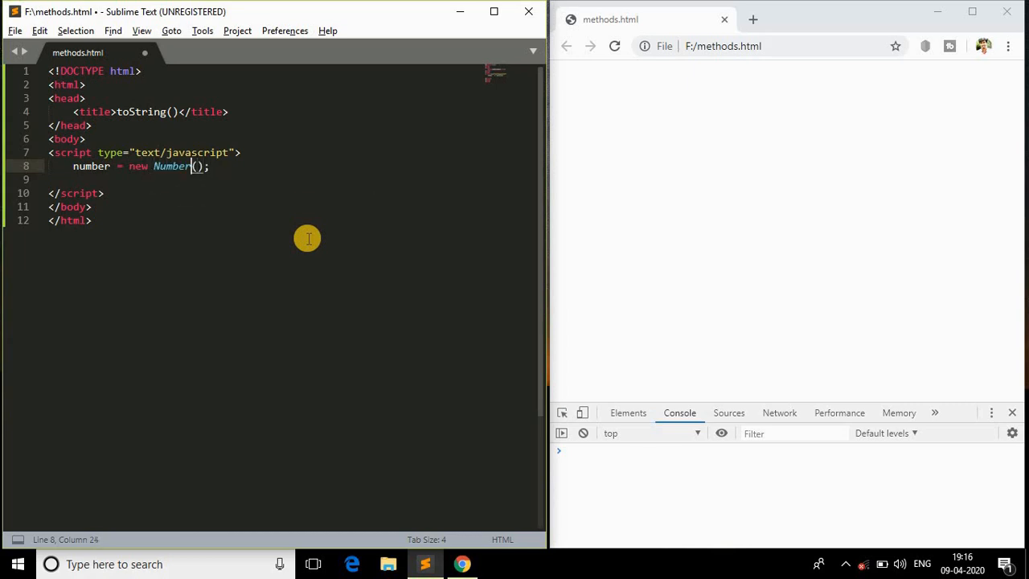
{"action": "key", "text": "Right"}
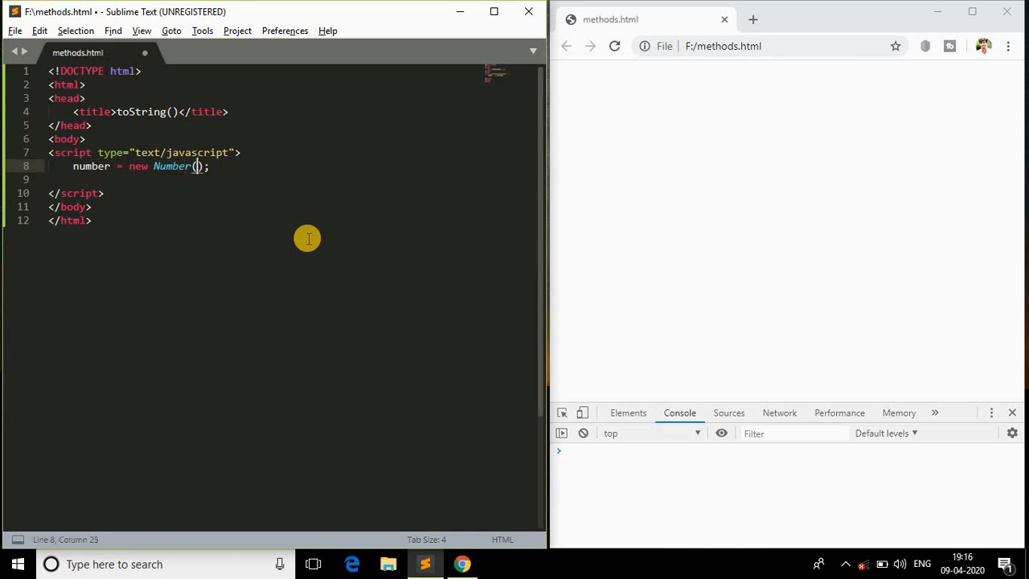
{"action": "double_click", "coordinate": [171, 165]}
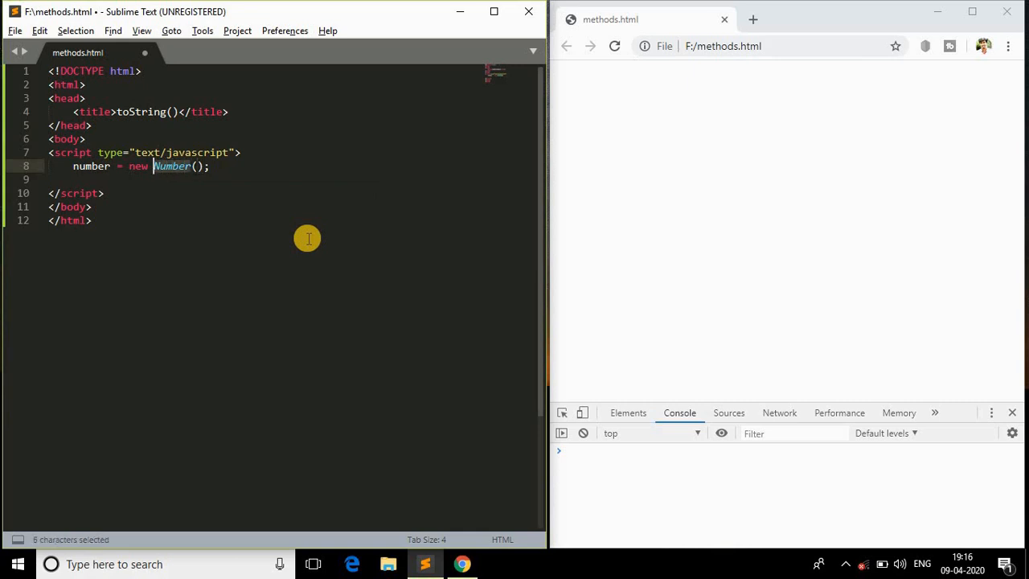
{"action": "left_click", "coordinate": [200, 166]}
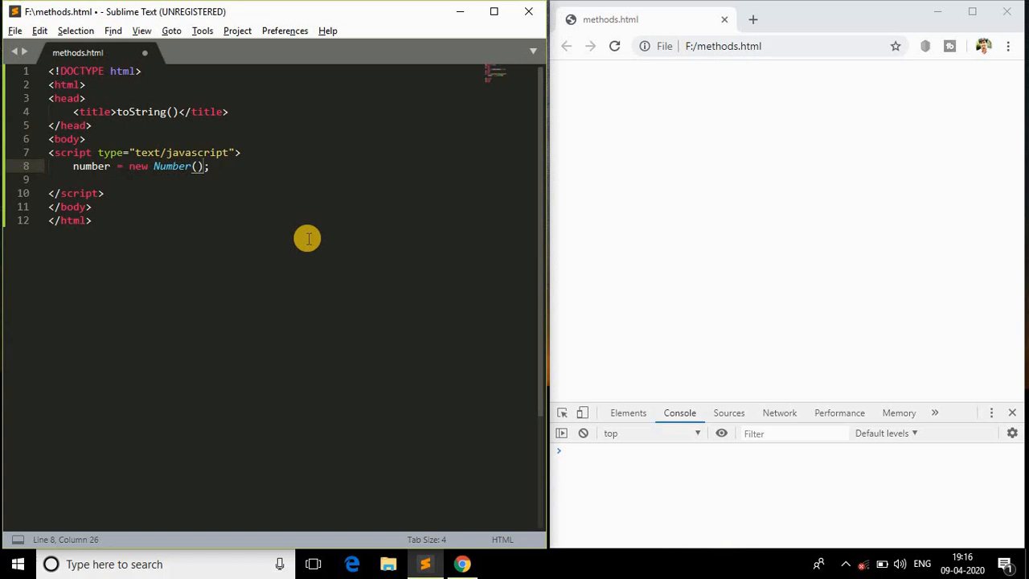
{"action": "type", "text": "17"}
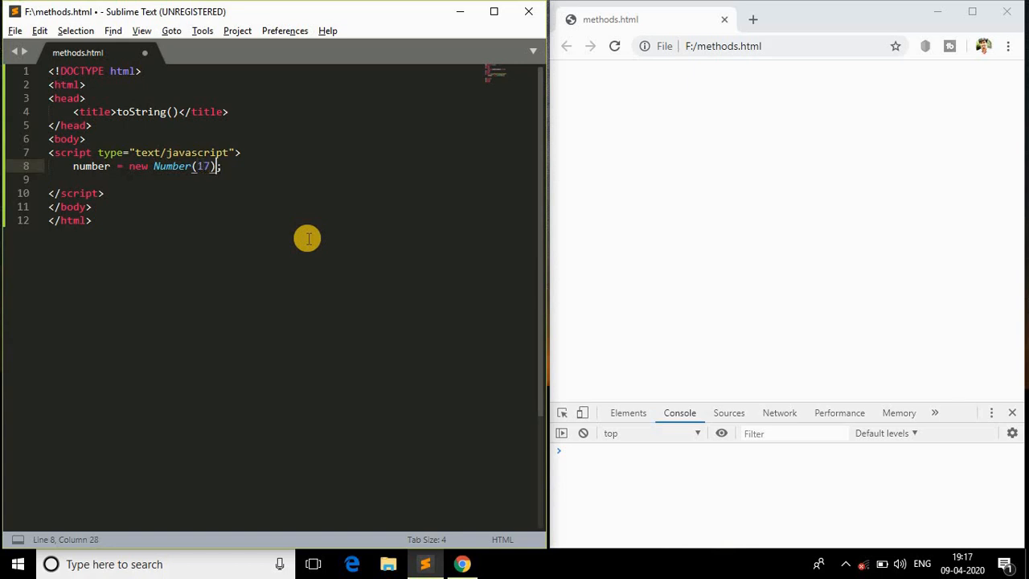
Step: Add console.log(number); on a new line below the declaration
{"action": "key", "text": "enter"}
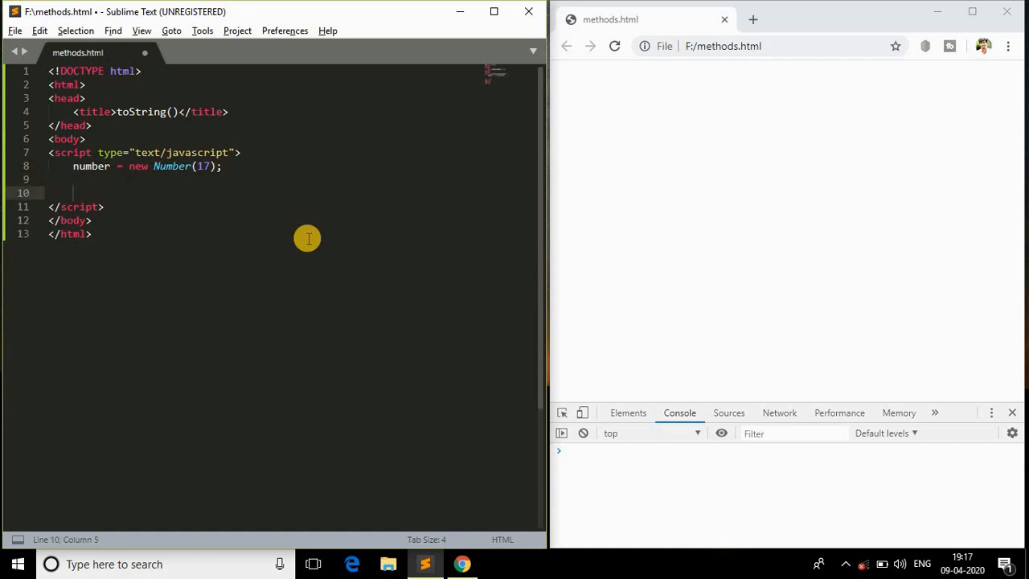
{"action": "type", "text": "console.log"}
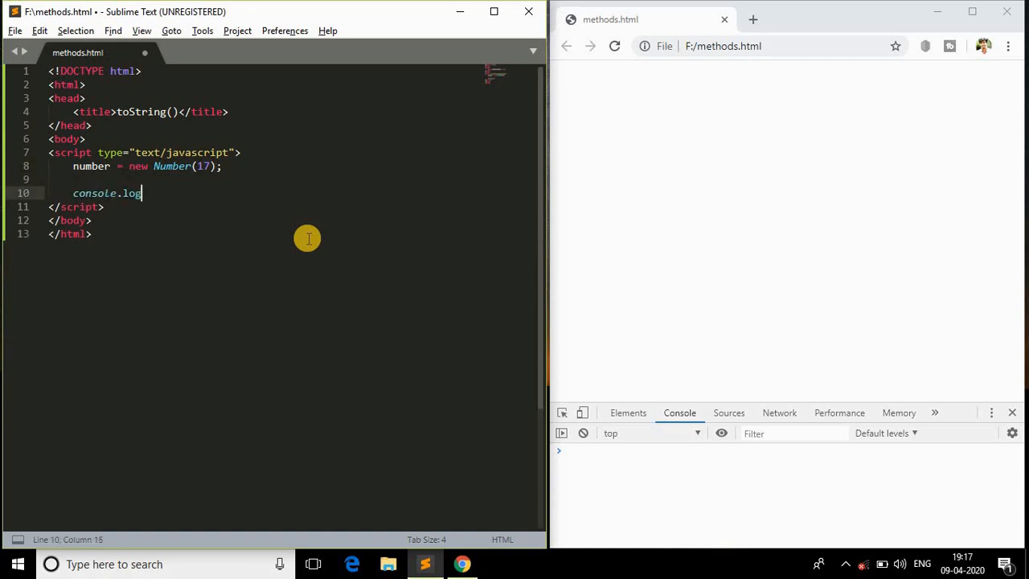
{"action": "type", "text": "();"}
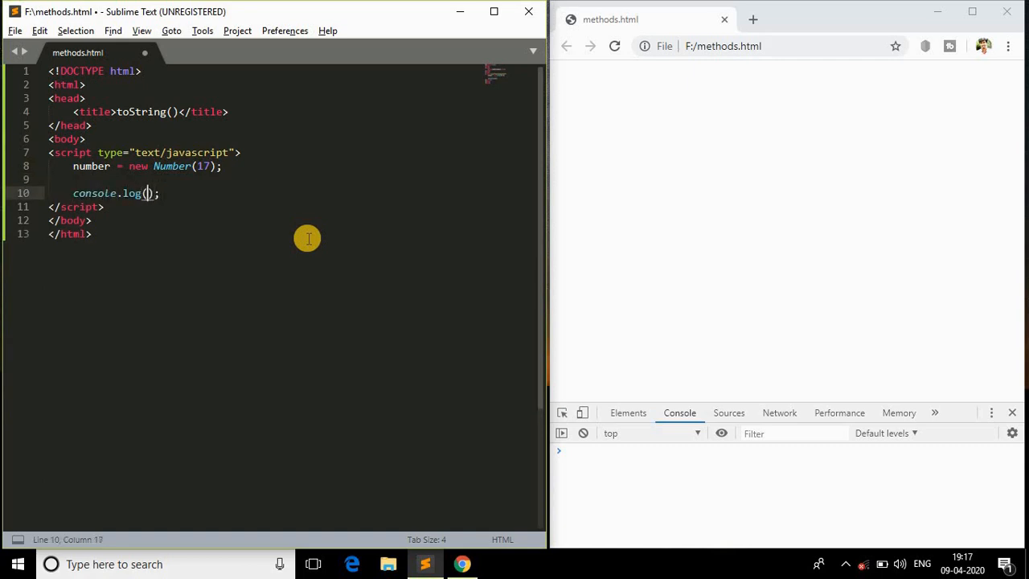
{"action": "type", "text": "number"}
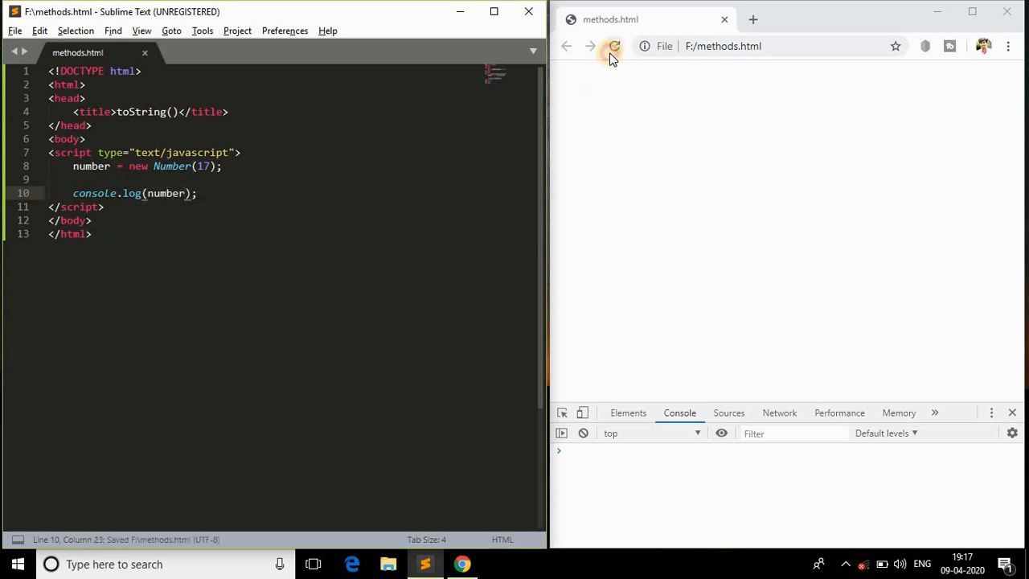
Step: Reload Chrome and expand Number {17} to show its primitive value 17
{"action": "left_click", "coordinate": [614, 46]}
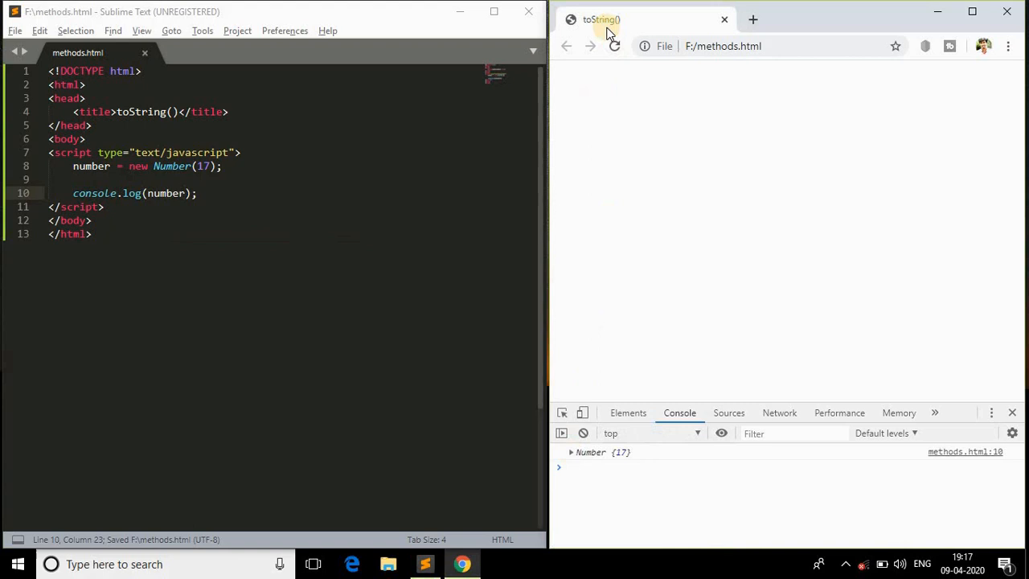
{"action": "mouse_move", "coordinate": [569, 452]}
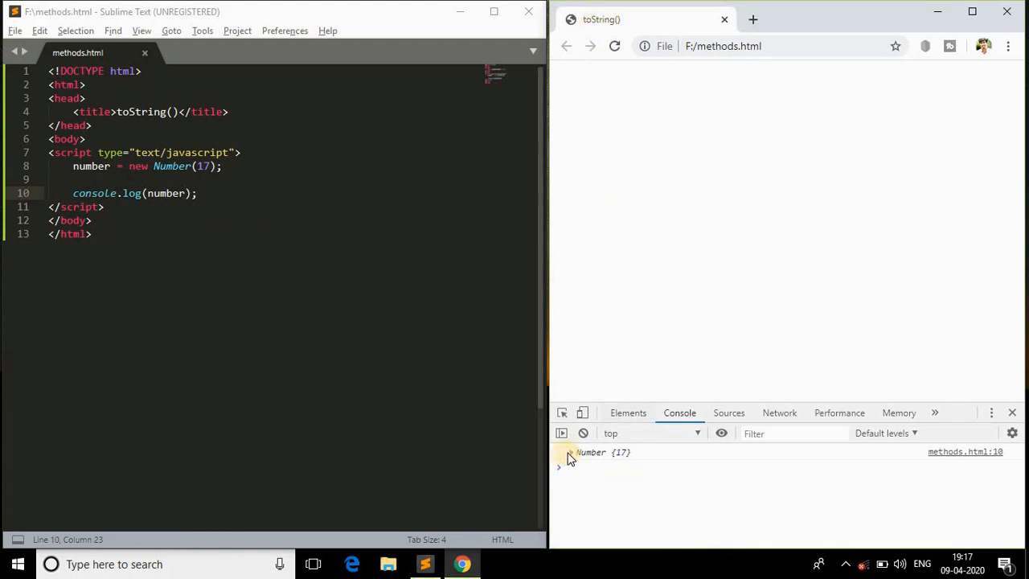
{"action": "left_click", "coordinate": [571, 452]}
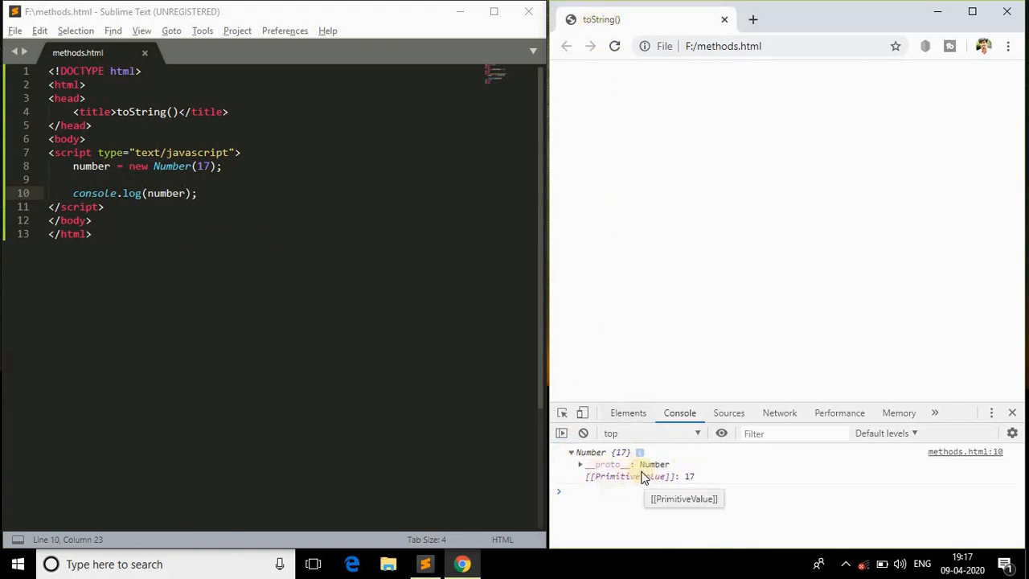
{"action": "mouse_move", "coordinate": [687, 477]}
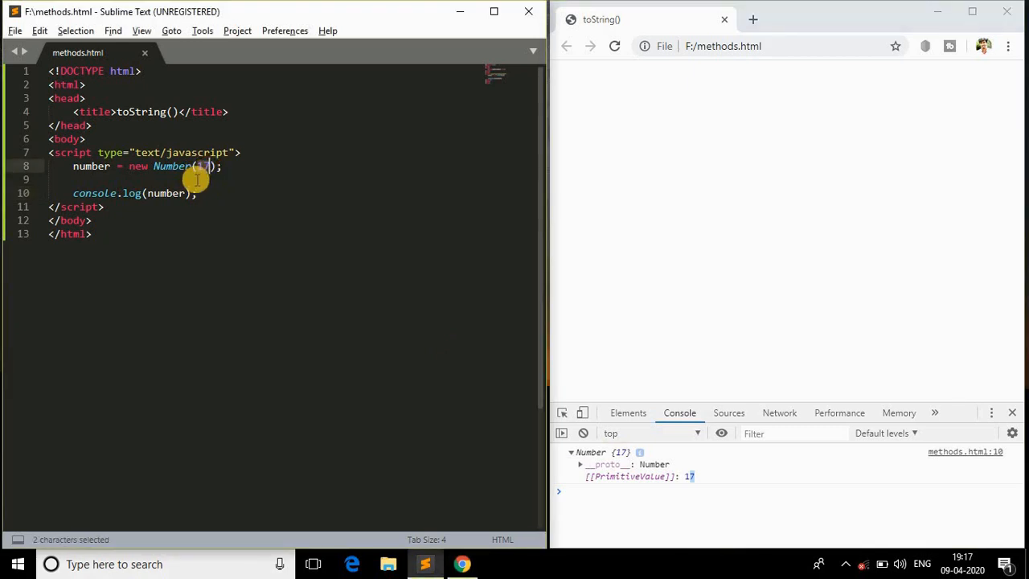
Step: Add a console.log(number.toString()); line to the script and save
{"action": "left_click", "coordinate": [182, 193]}
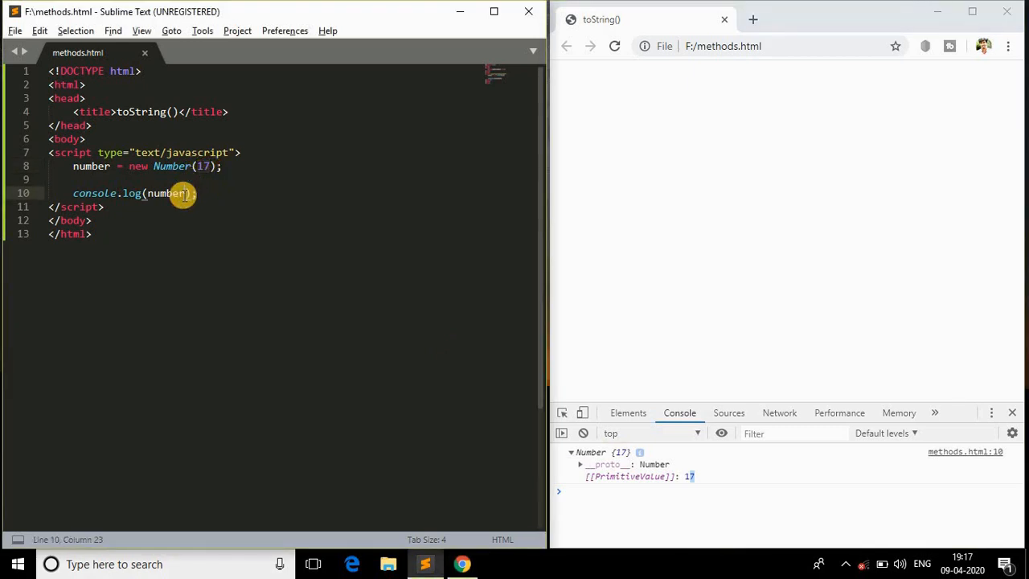
{"action": "type", "text": ".toString("}
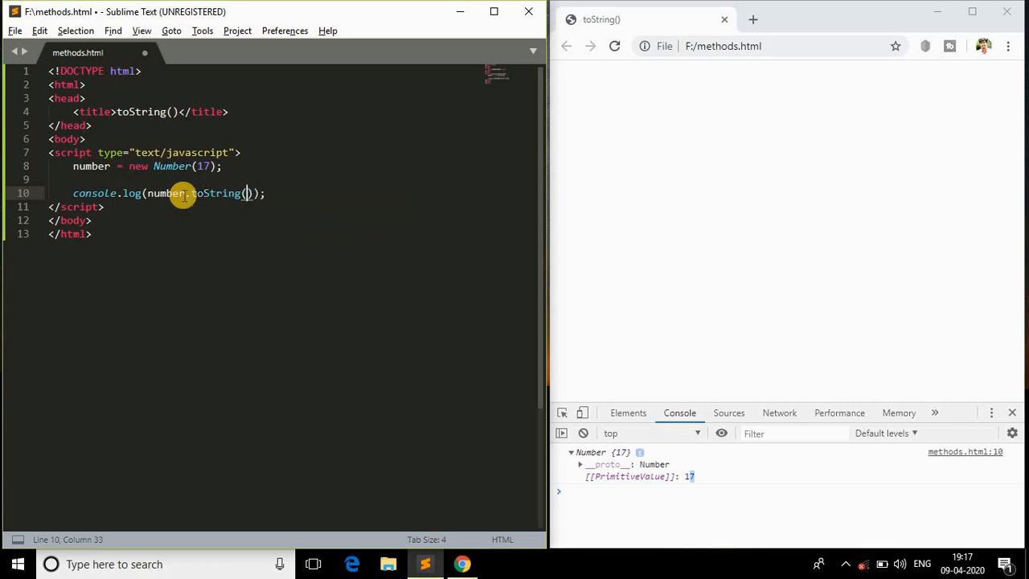
{"action": "key", "text": "ctrl+s"}
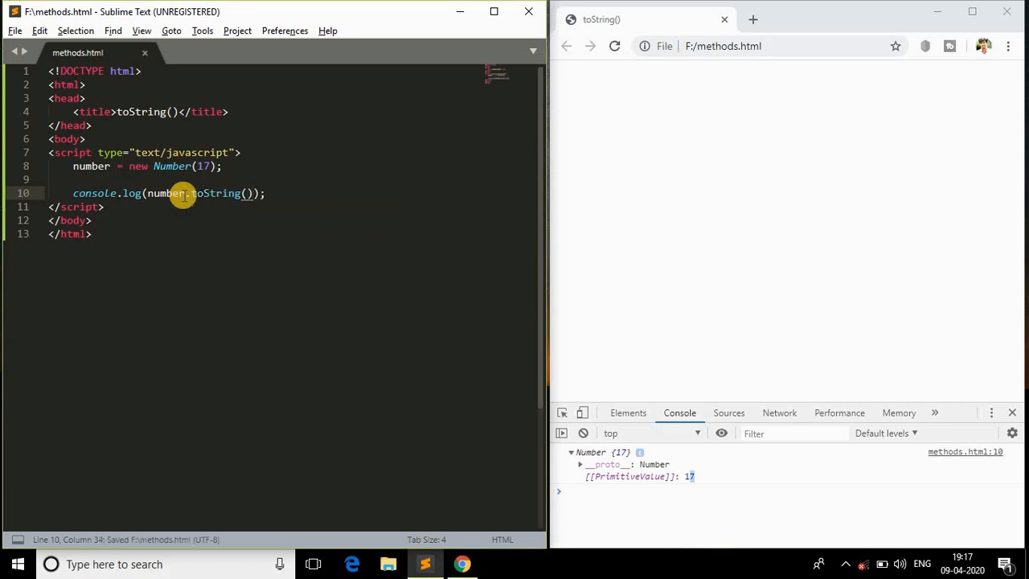
{"action": "mouse_move", "coordinate": [249, 193]}
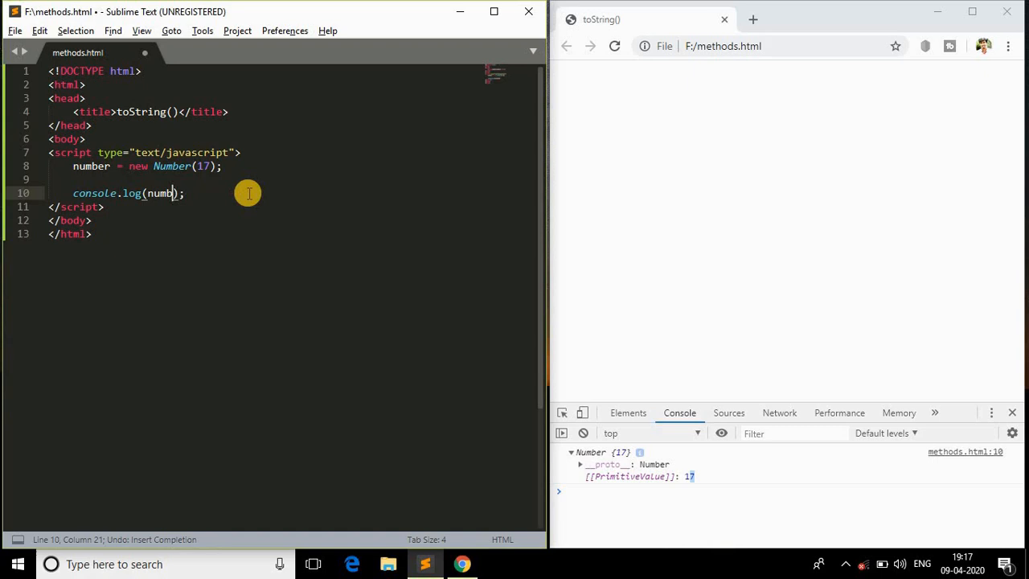
{"action": "key", "text": "enter"}
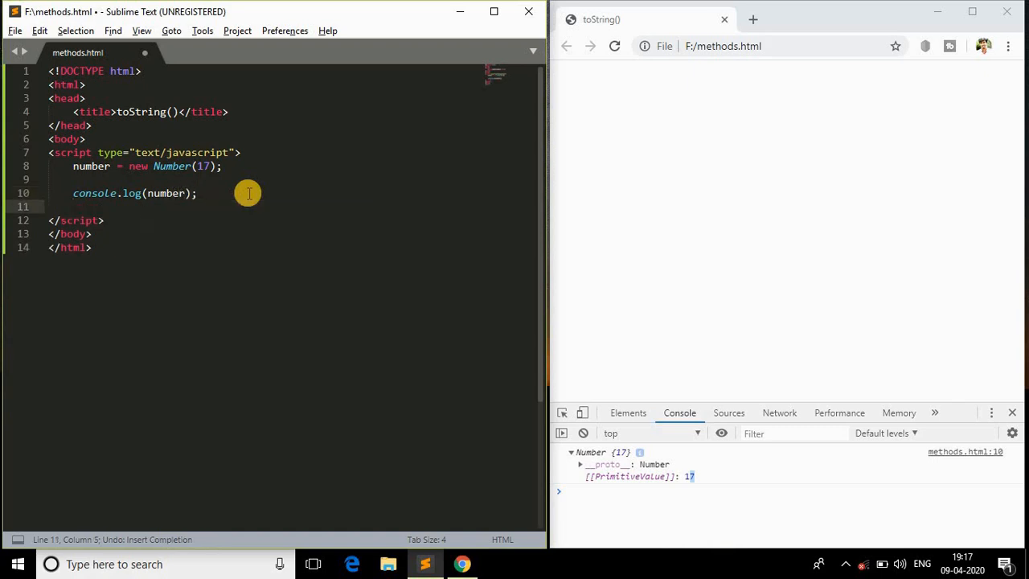
{"action": "left_click_drag", "start_coordinate": [197, 193], "coordinate": [50, 221]}
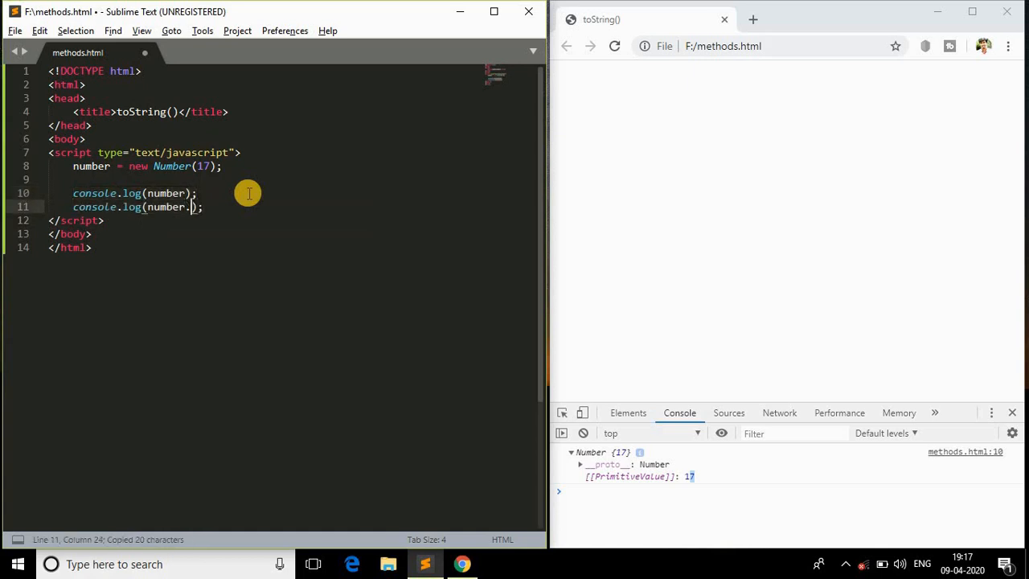
{"action": "type", "text": "toString("}
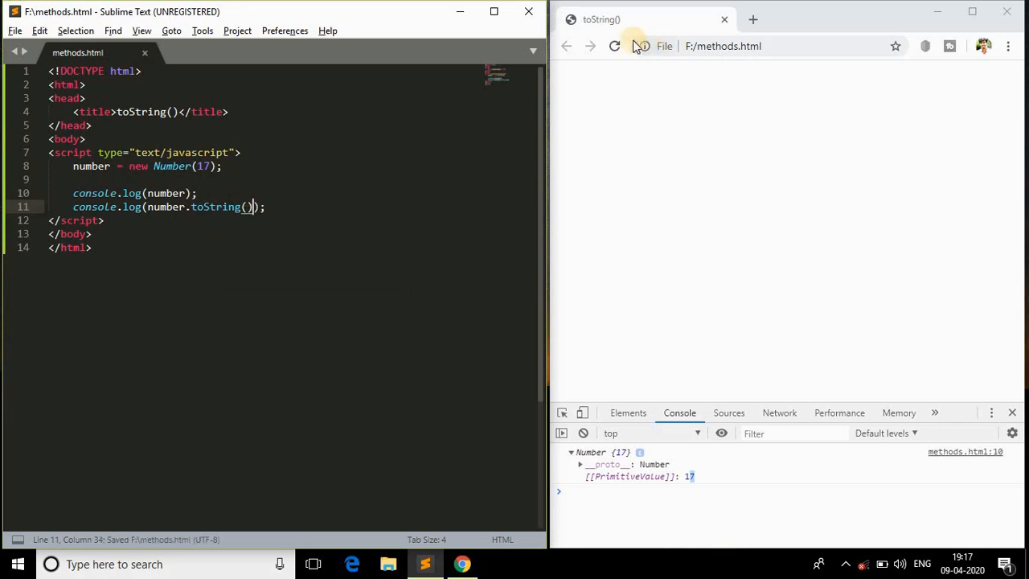
Step: Reload Chrome to confirm 17 prints below the Number {17} entry
{"action": "left_click", "coordinate": [614, 46]}
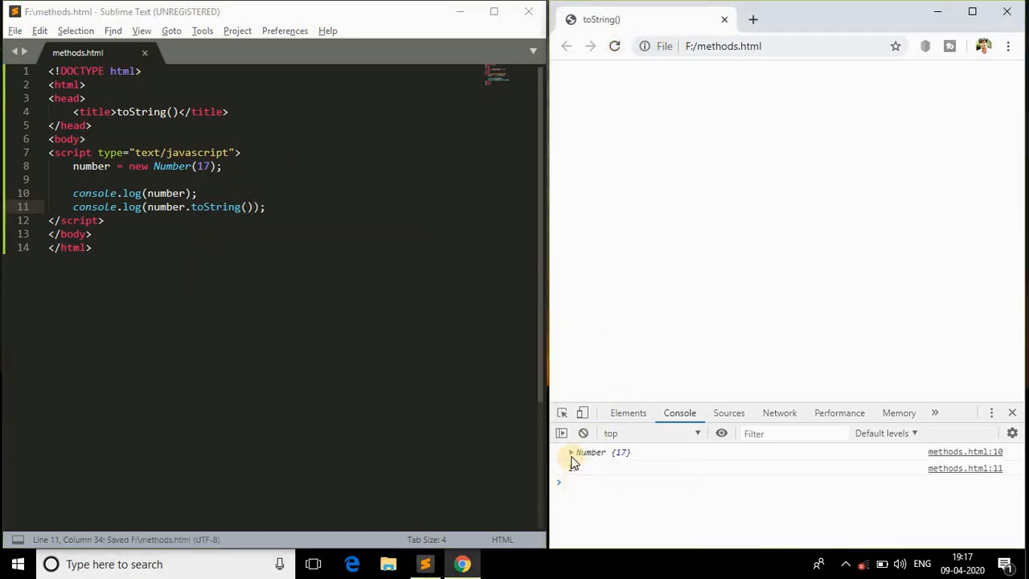
{"action": "left_click", "coordinate": [571, 452]}
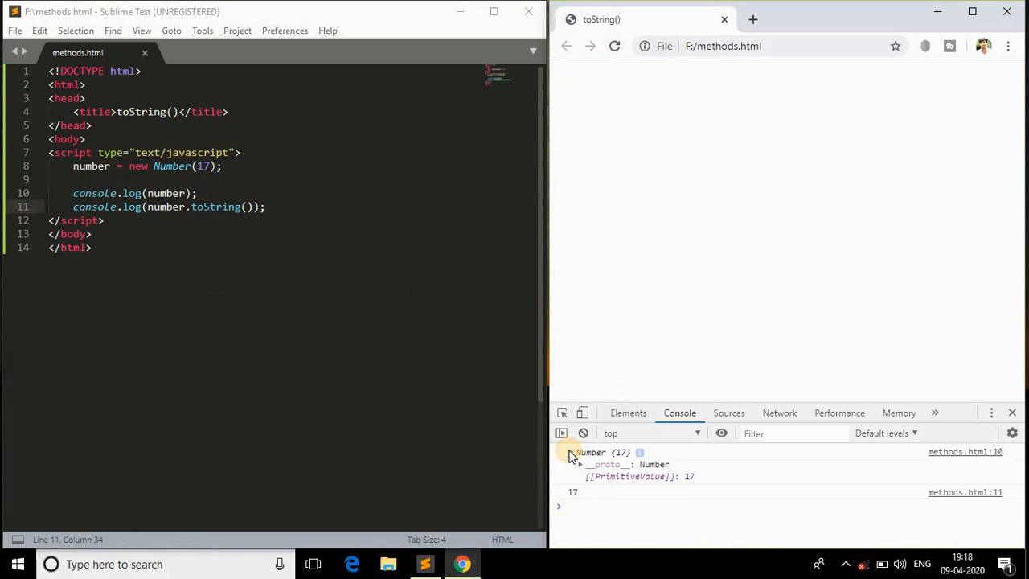
{"action": "left_click", "coordinate": [570, 452]}
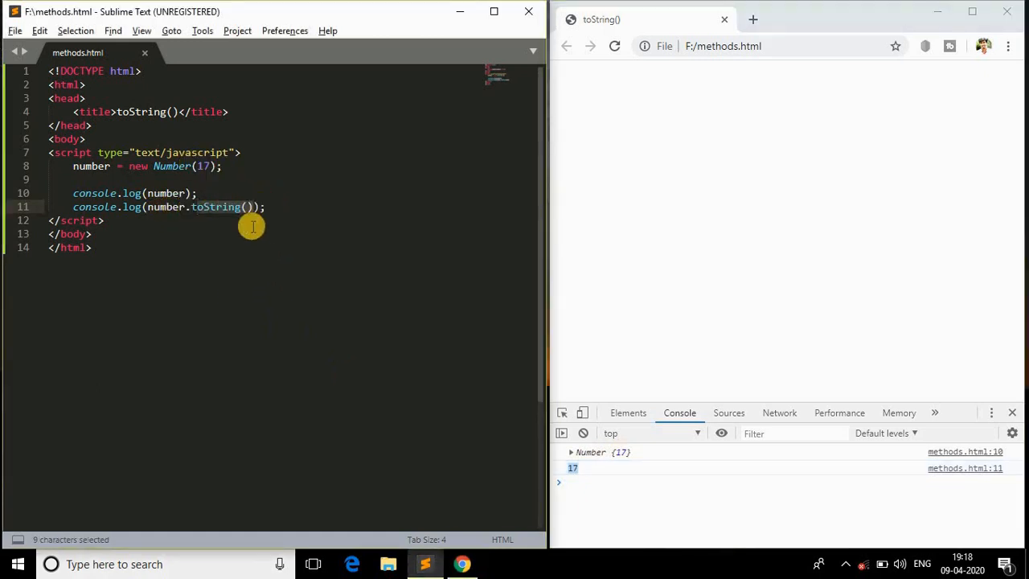
{"action": "left_click", "coordinate": [245, 207]}
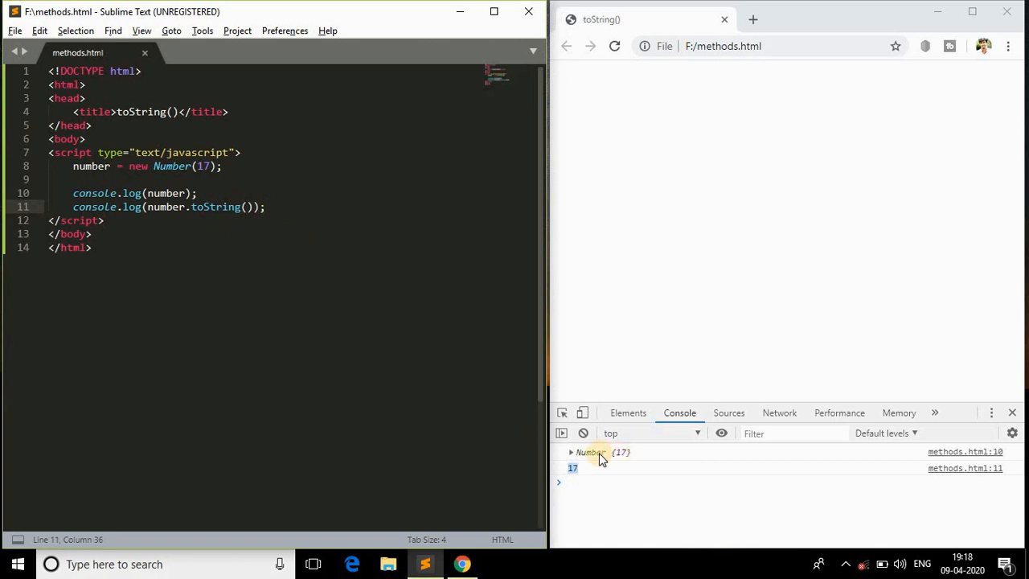
{"action": "left_click", "coordinate": [571, 451]}
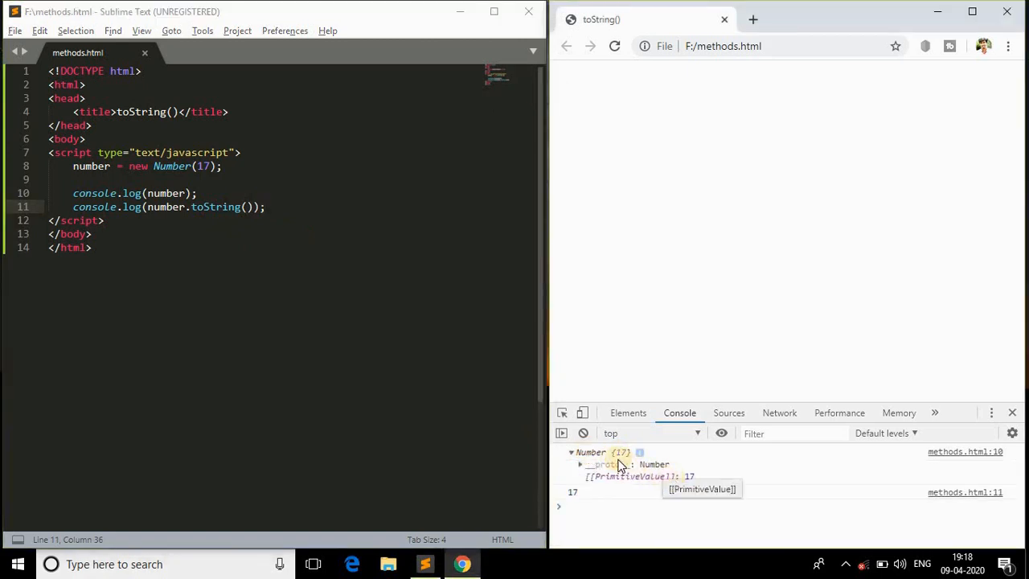
{"action": "left_click", "coordinate": [571, 452]}
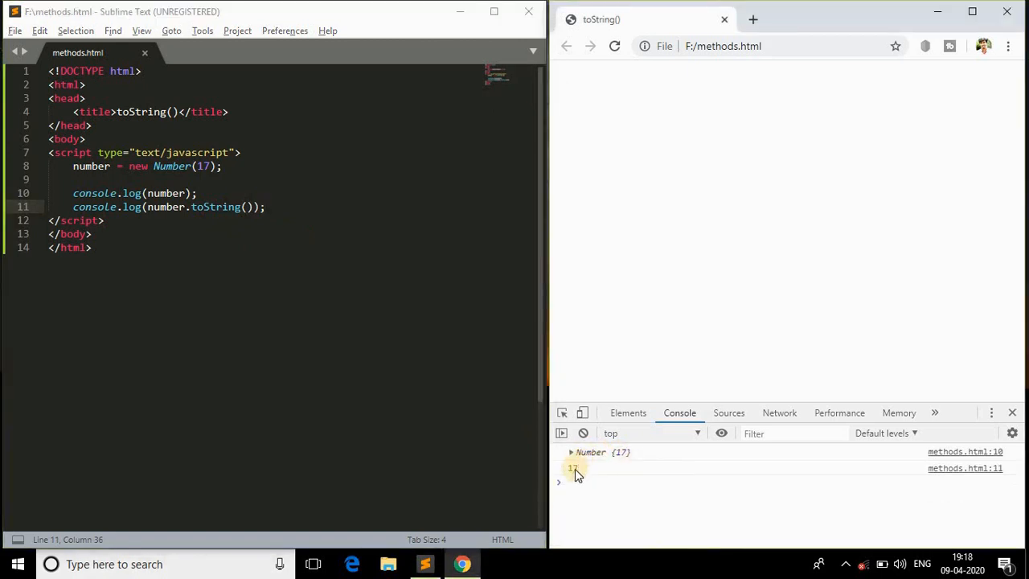
{"action": "mouse_move", "coordinate": [238, 231]}
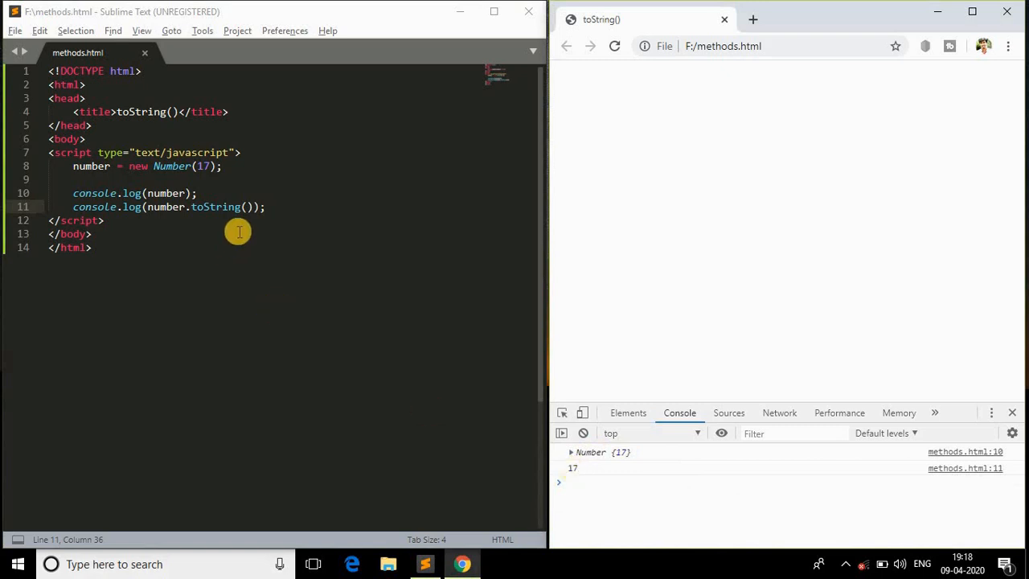
{"action": "mouse_move", "coordinate": [213, 206]}
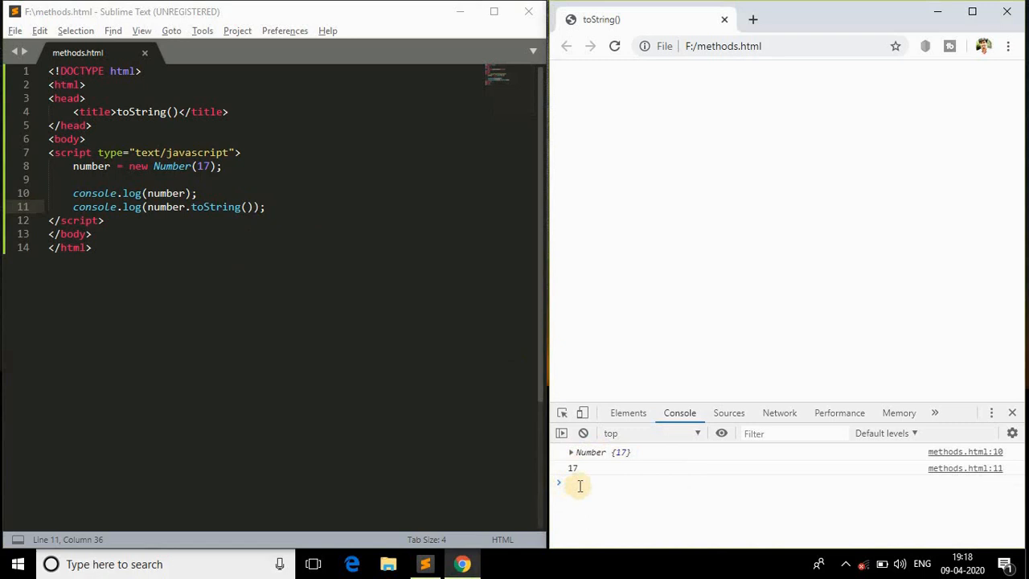
{"action": "left_click", "coordinate": [572, 468]}
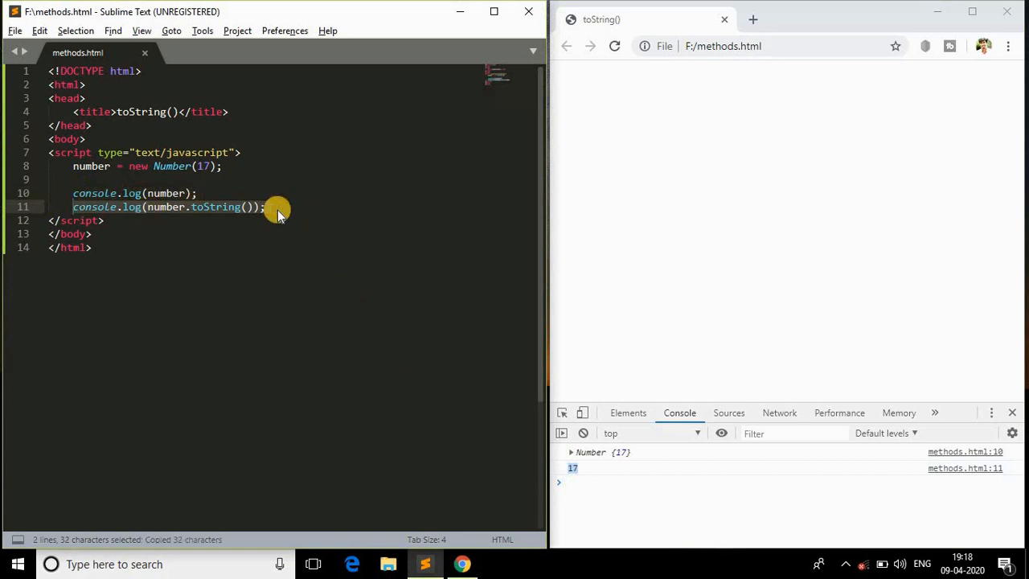
Step: Paste a number.toString(2) log line and reload Chrome to see 10001
{"action": "key", "text": "ctrl+v"}
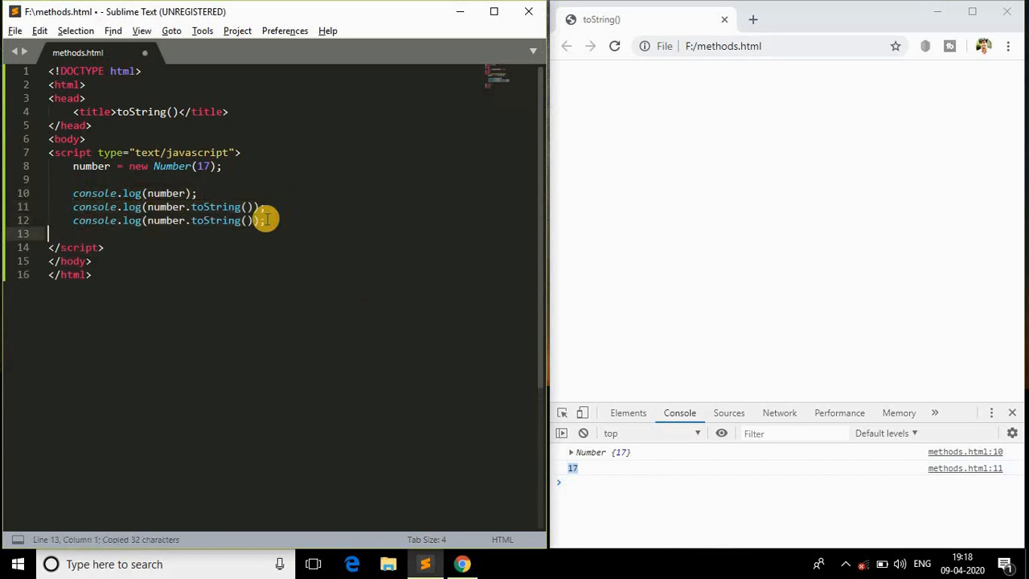
{"action": "left_click", "coordinate": [249, 220]}
{"action": "type", "text": "2"}
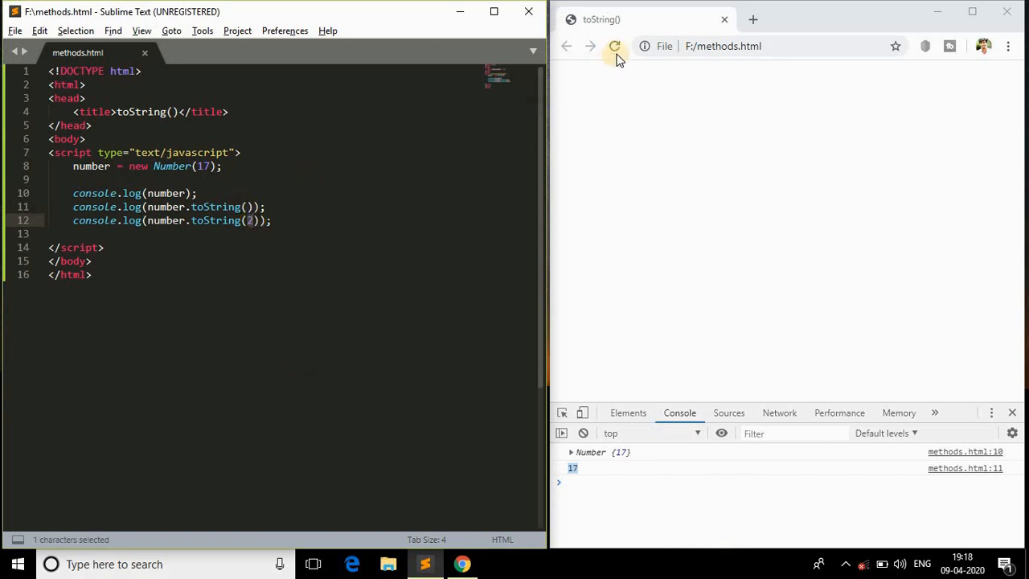
{"action": "left_click", "coordinate": [614, 46]}
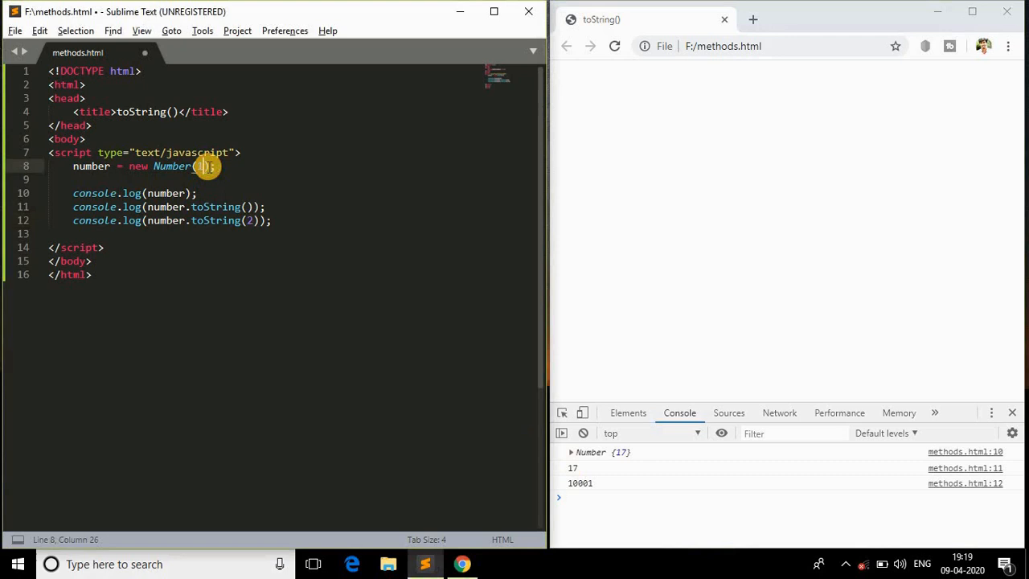
Step: Save Number(2), reload to see 2 and 10, and copy the radix-2 line
{"action": "key", "text": "ctrl+s"}
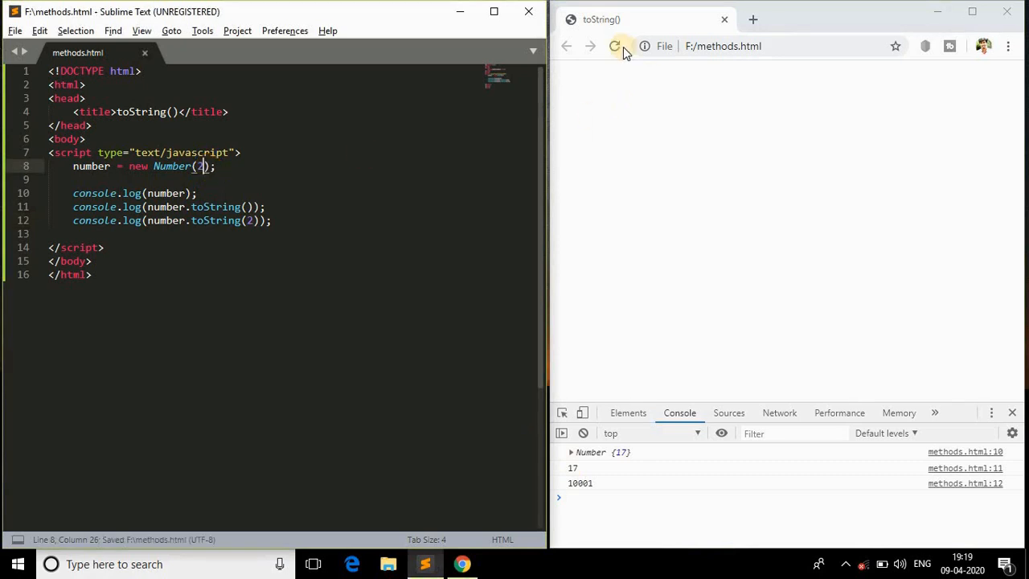
{"action": "left_click", "coordinate": [614, 45]}
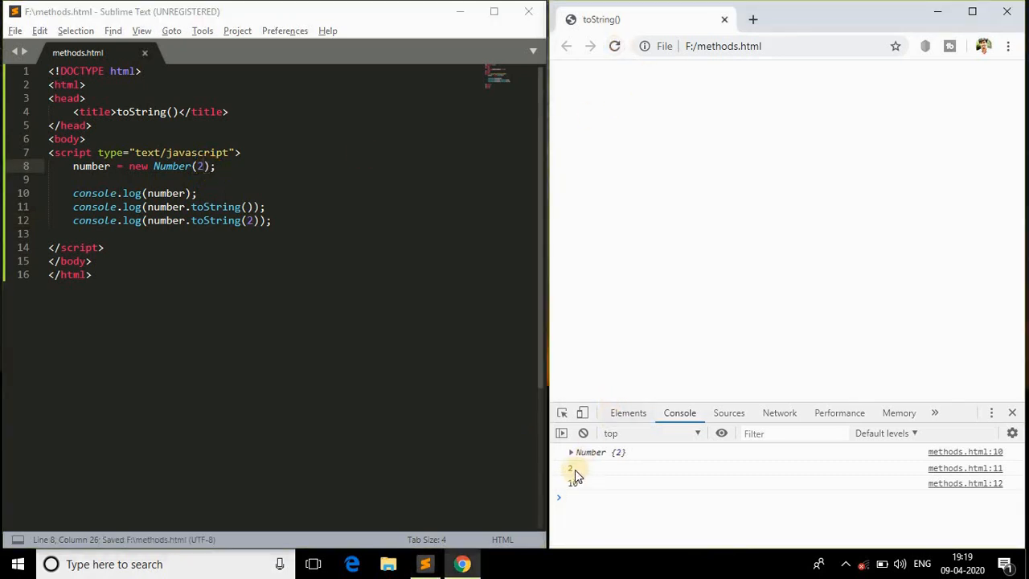
{"action": "mouse_move", "coordinate": [575, 483]}
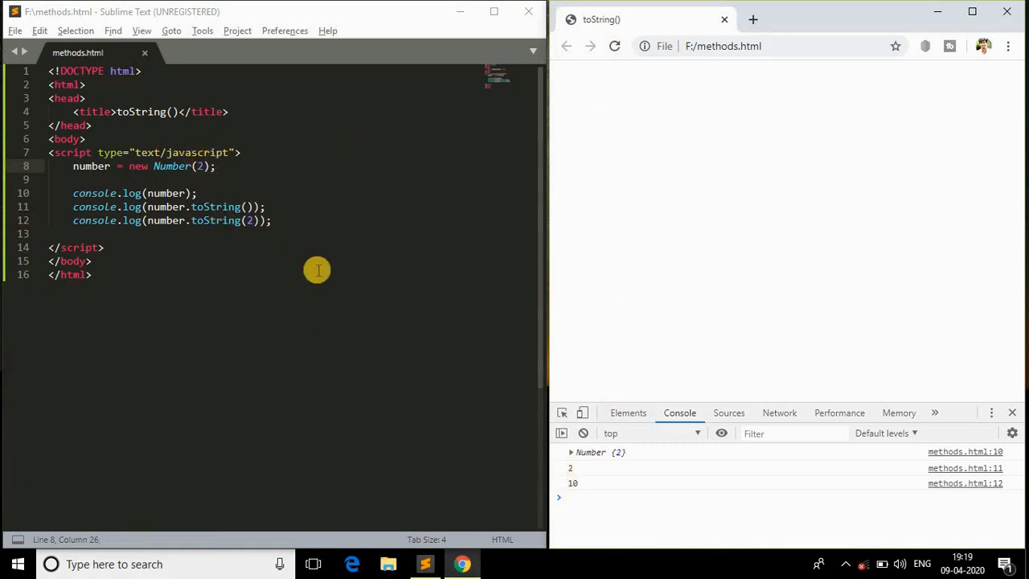
{"action": "mouse_move", "coordinate": [264, 239]}
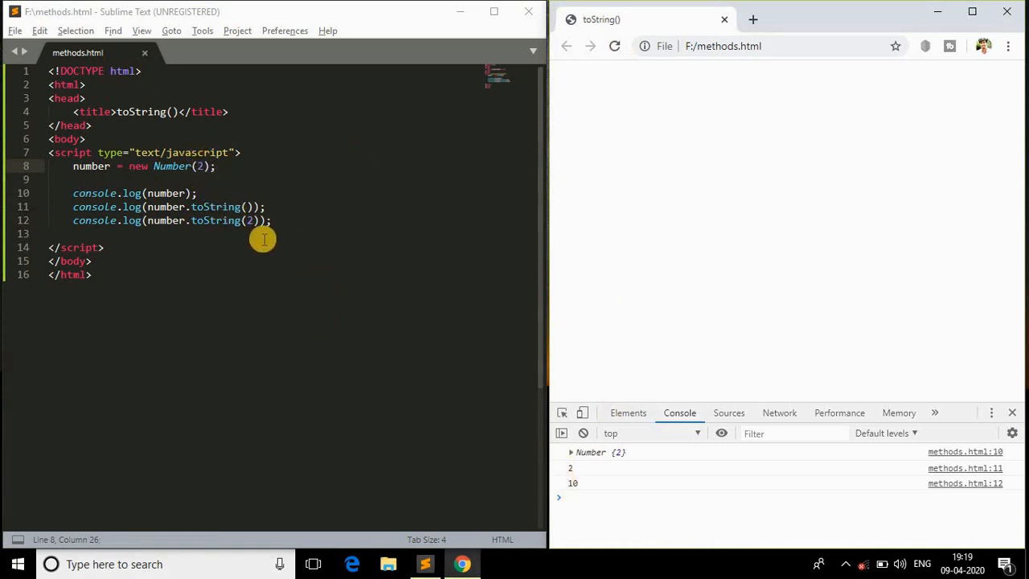
{"action": "mouse_move", "coordinate": [243, 229]}
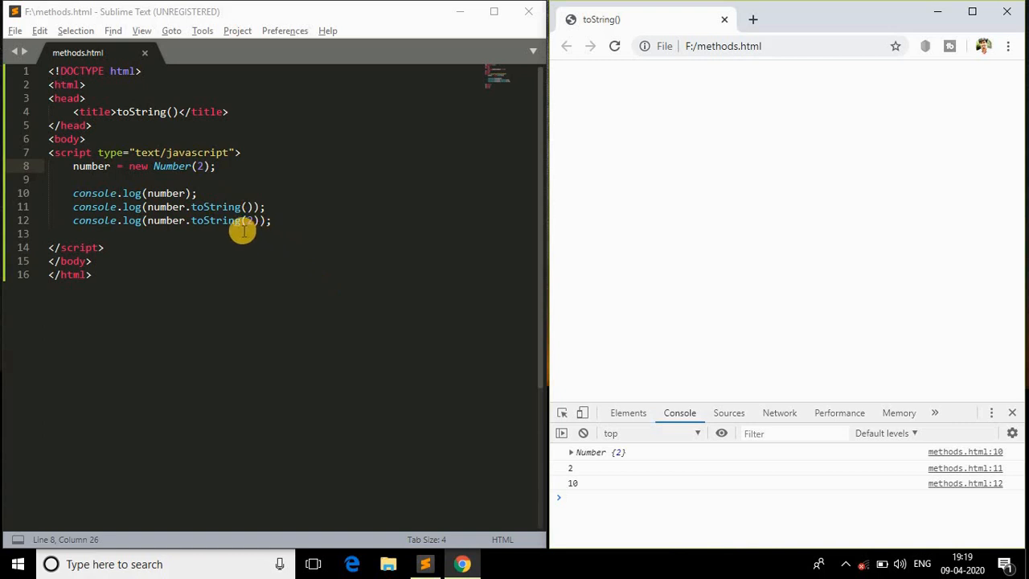
{"action": "mouse_move", "coordinate": [217, 220]}
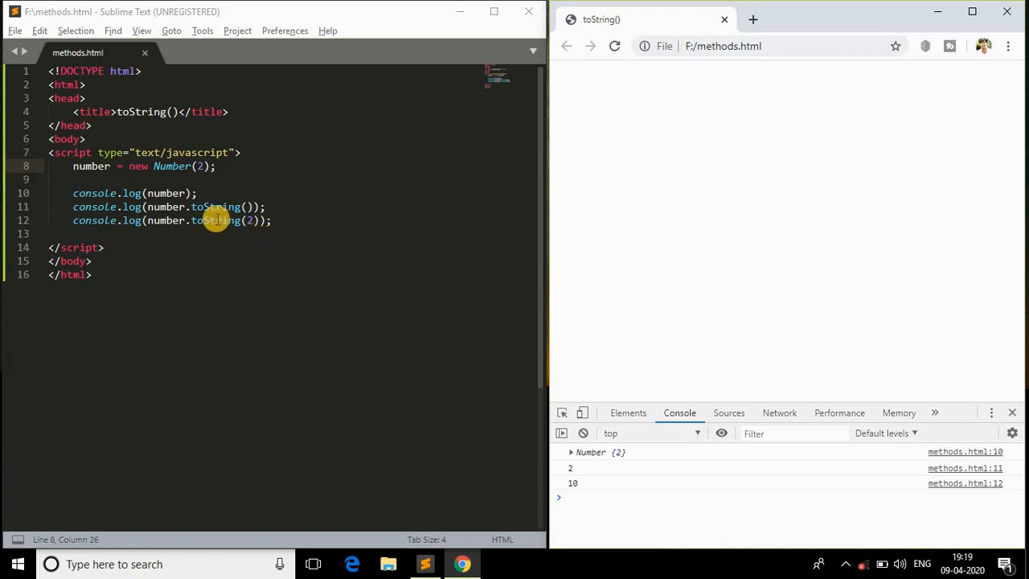
{"action": "mouse_move", "coordinate": [213, 220]}
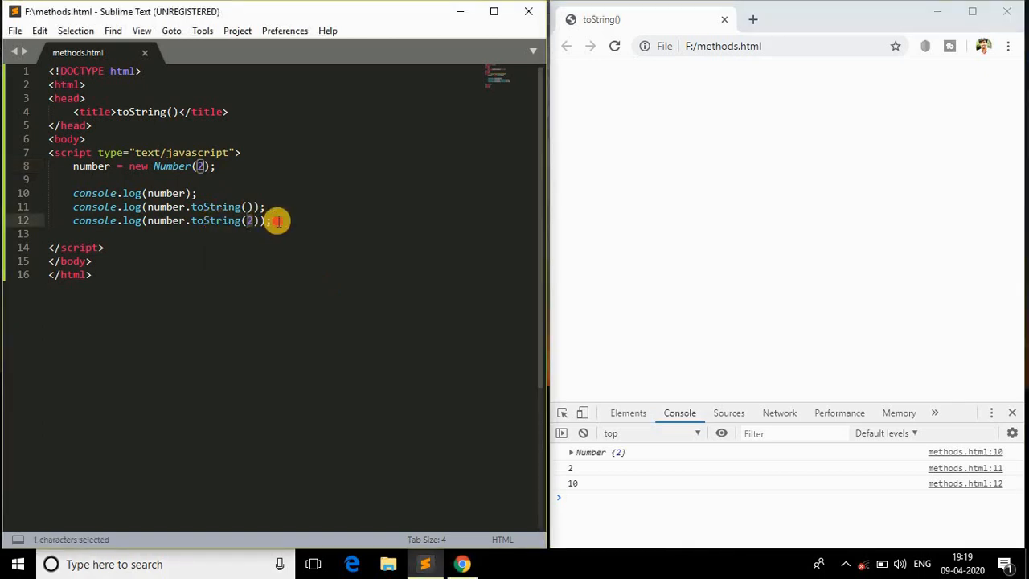
{"action": "key", "text": "ctrl+c"}
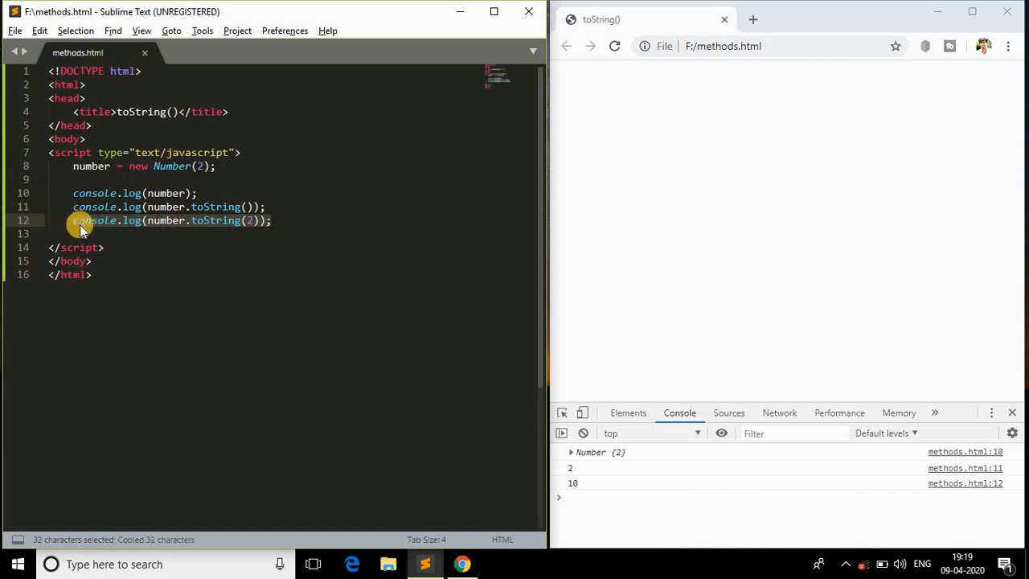
Step: Paste a toString(7) line, use Number(26), and reload to see 26, 11010, 35
{"action": "key", "text": "ctrl+v"}
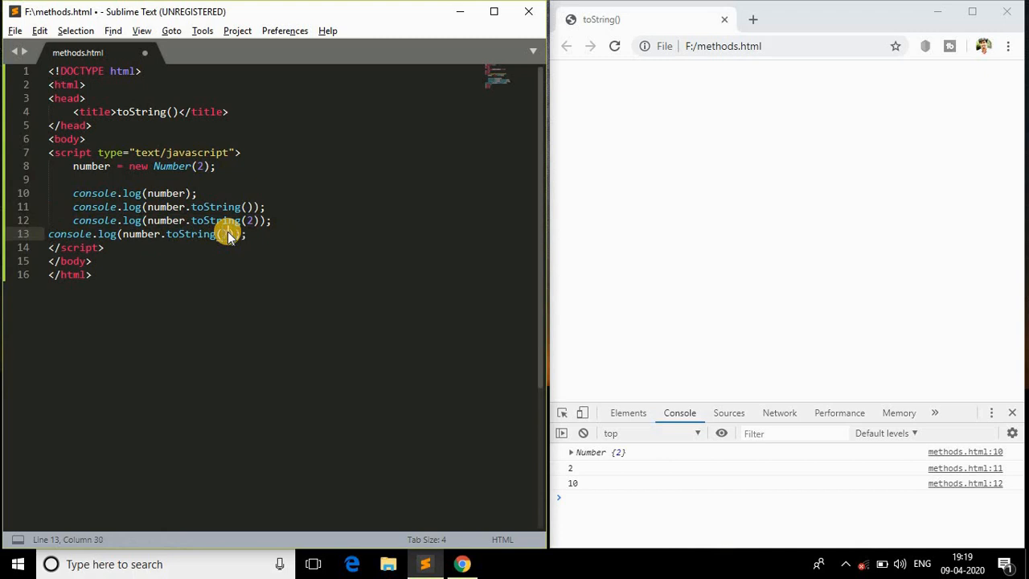
{"action": "left_click", "coordinate": [614, 46]}
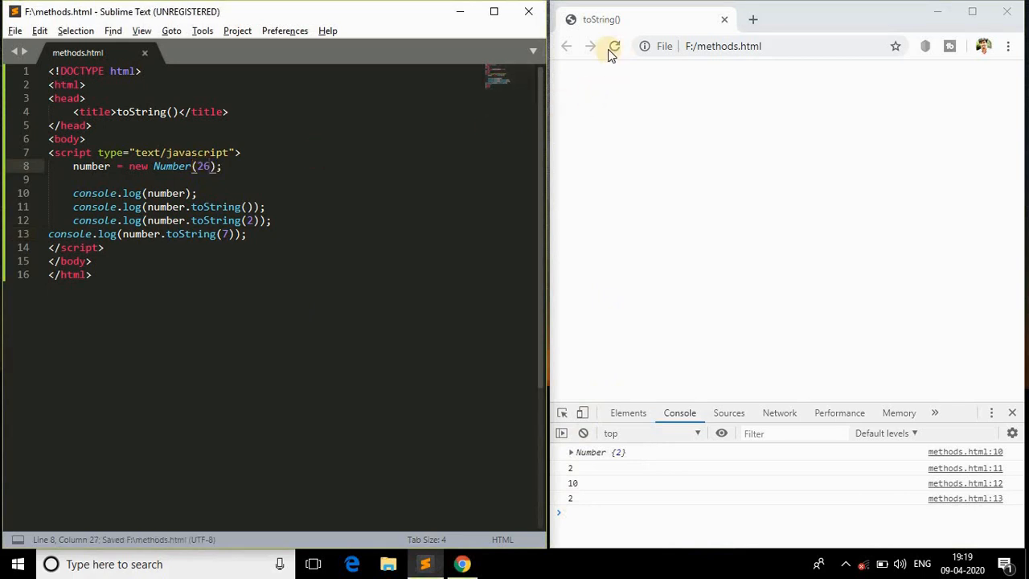
{"action": "left_click", "coordinate": [614, 46]}
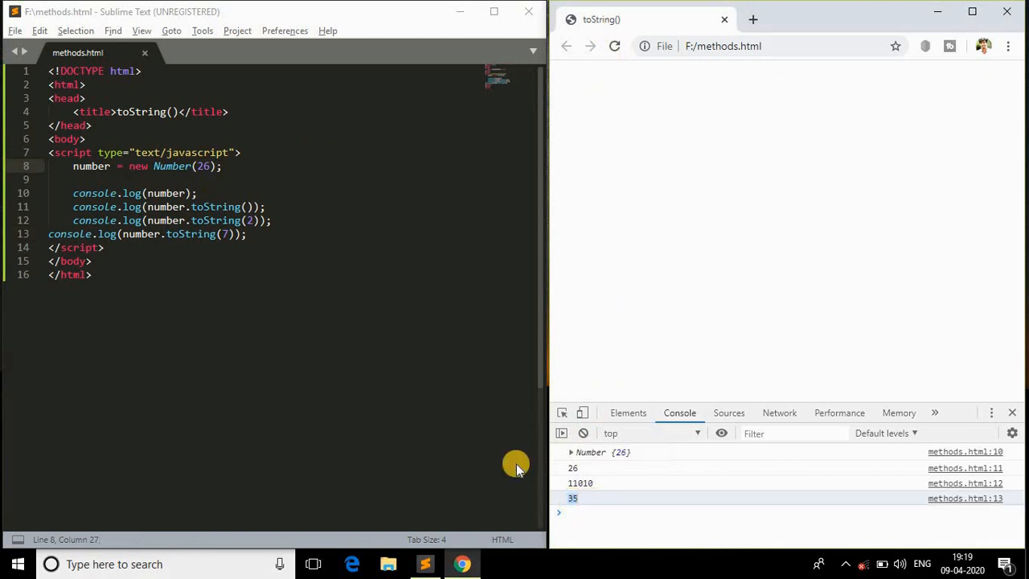
{"action": "double_click", "coordinate": [226, 234]}
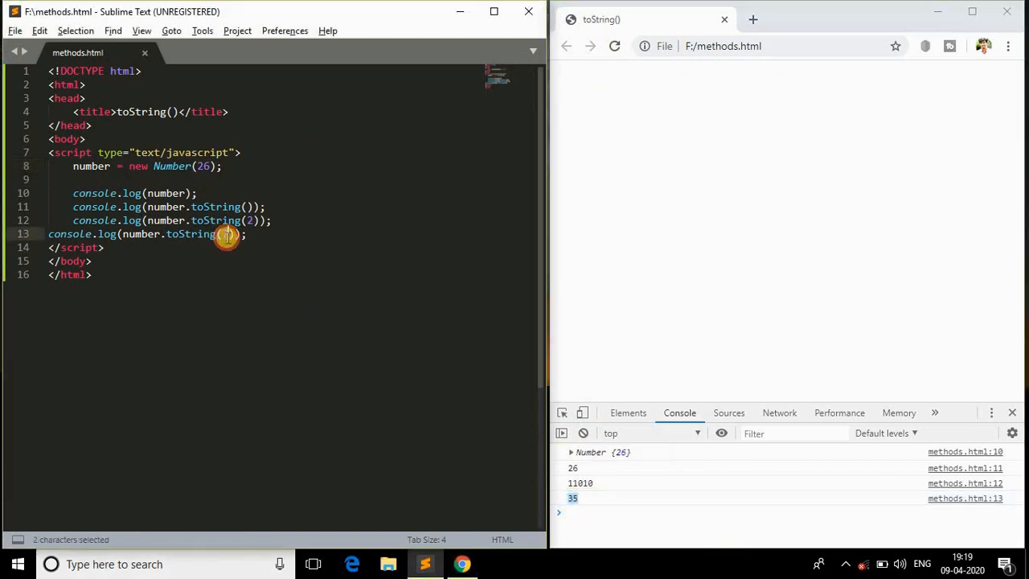
{"action": "mouse_move", "coordinate": [229, 234]}
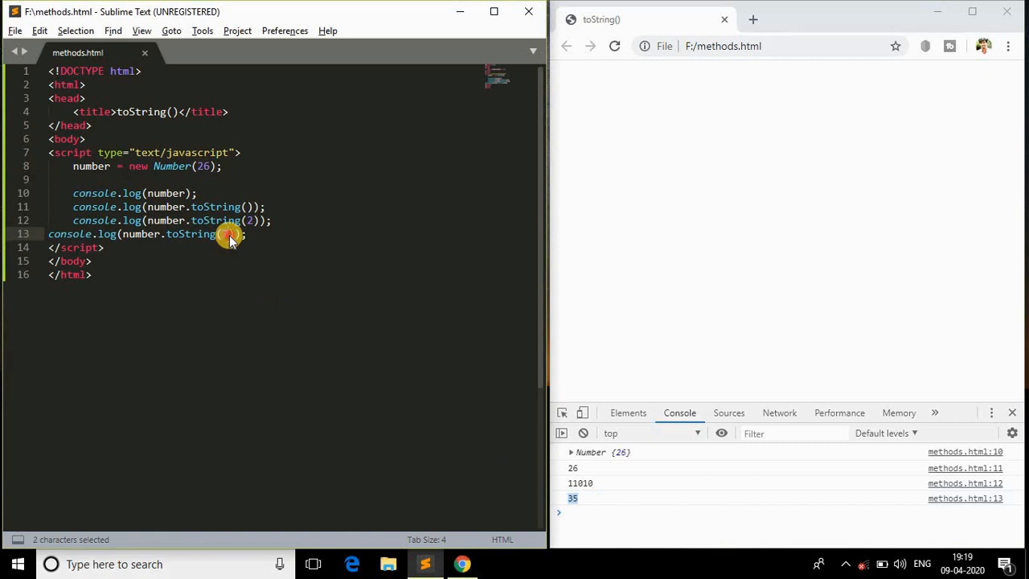
{"action": "left_click", "coordinate": [230, 233]}
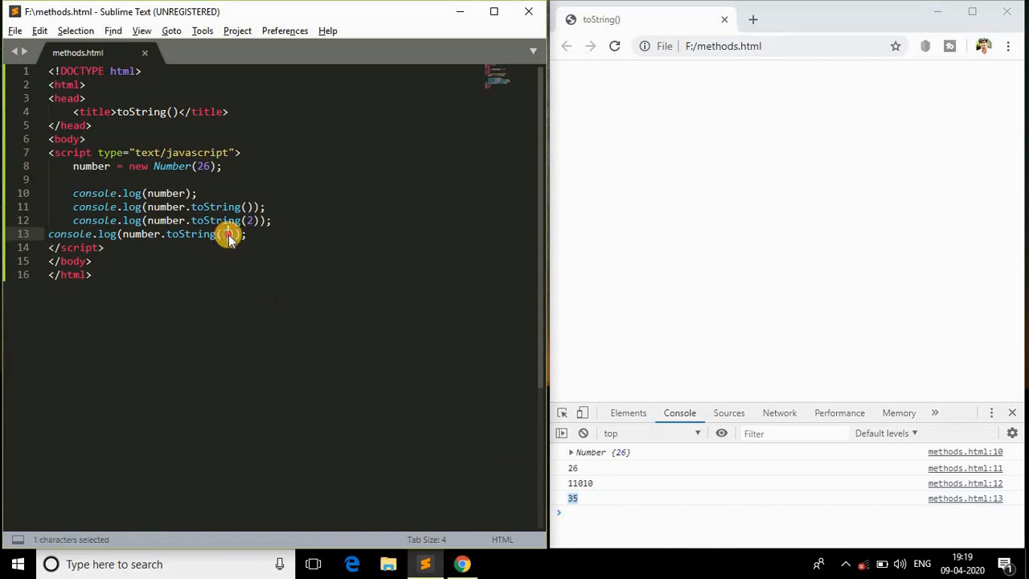
{"action": "type", "text": "7"}
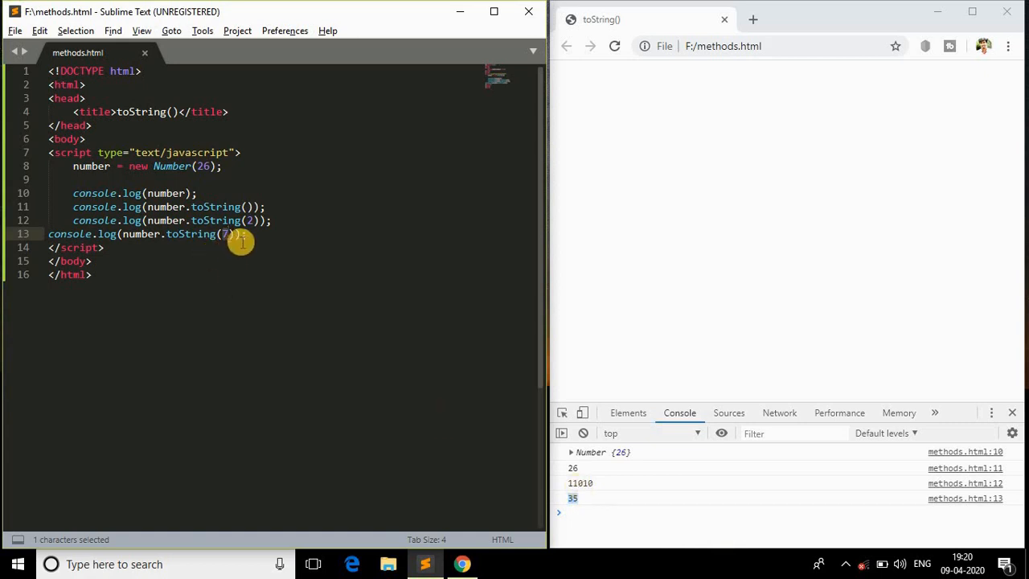
{"action": "mouse_move", "coordinate": [242, 274]}
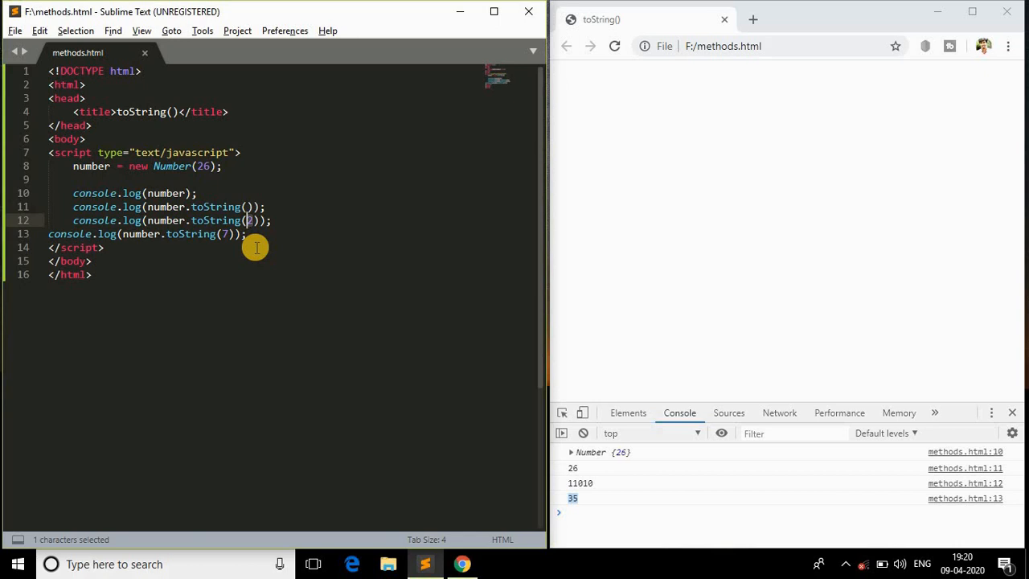
{"action": "mouse_move", "coordinate": [216, 193]}
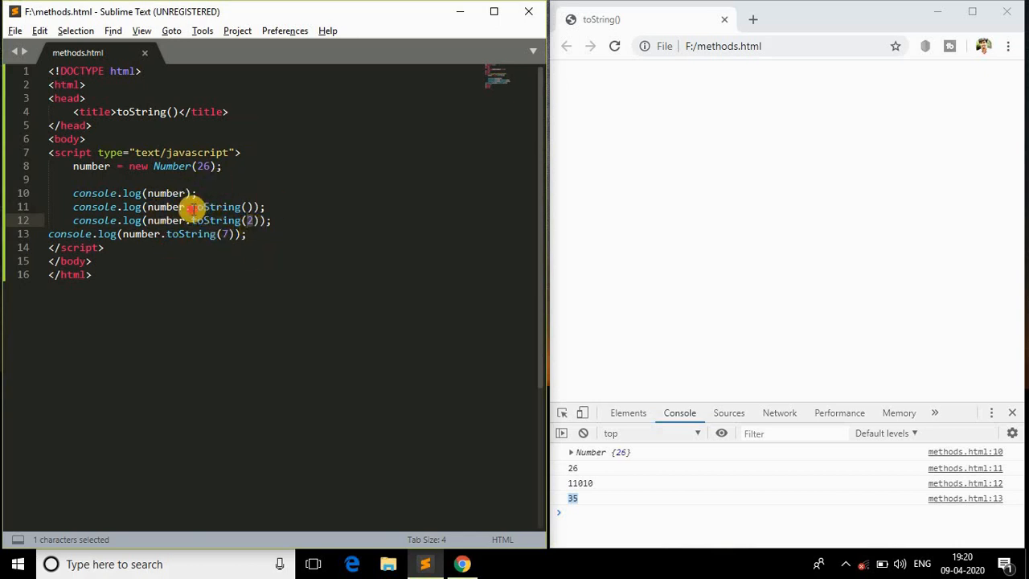
{"action": "left_click_drag", "start_coordinate": [192, 207], "coordinate": [249, 207]}
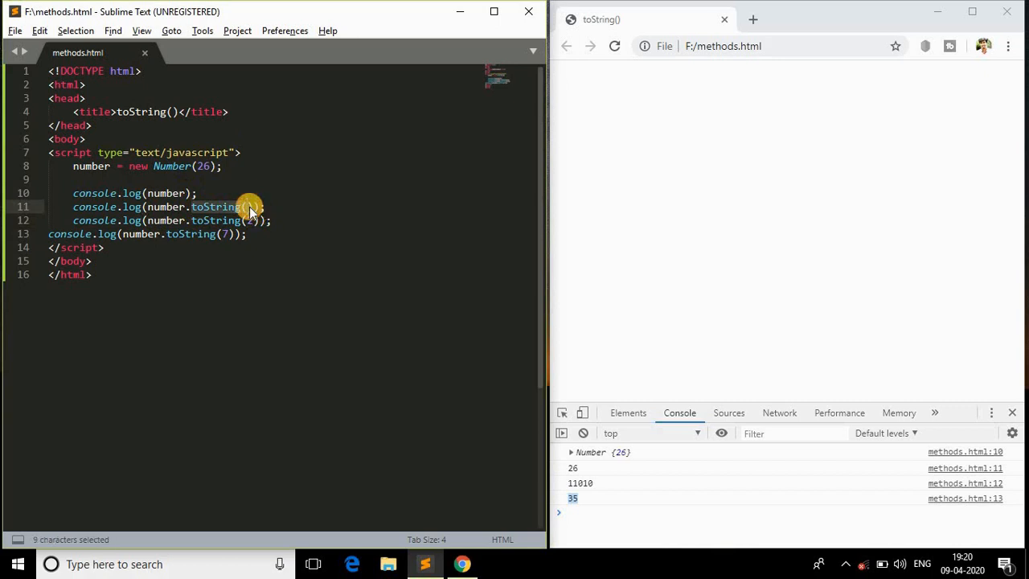